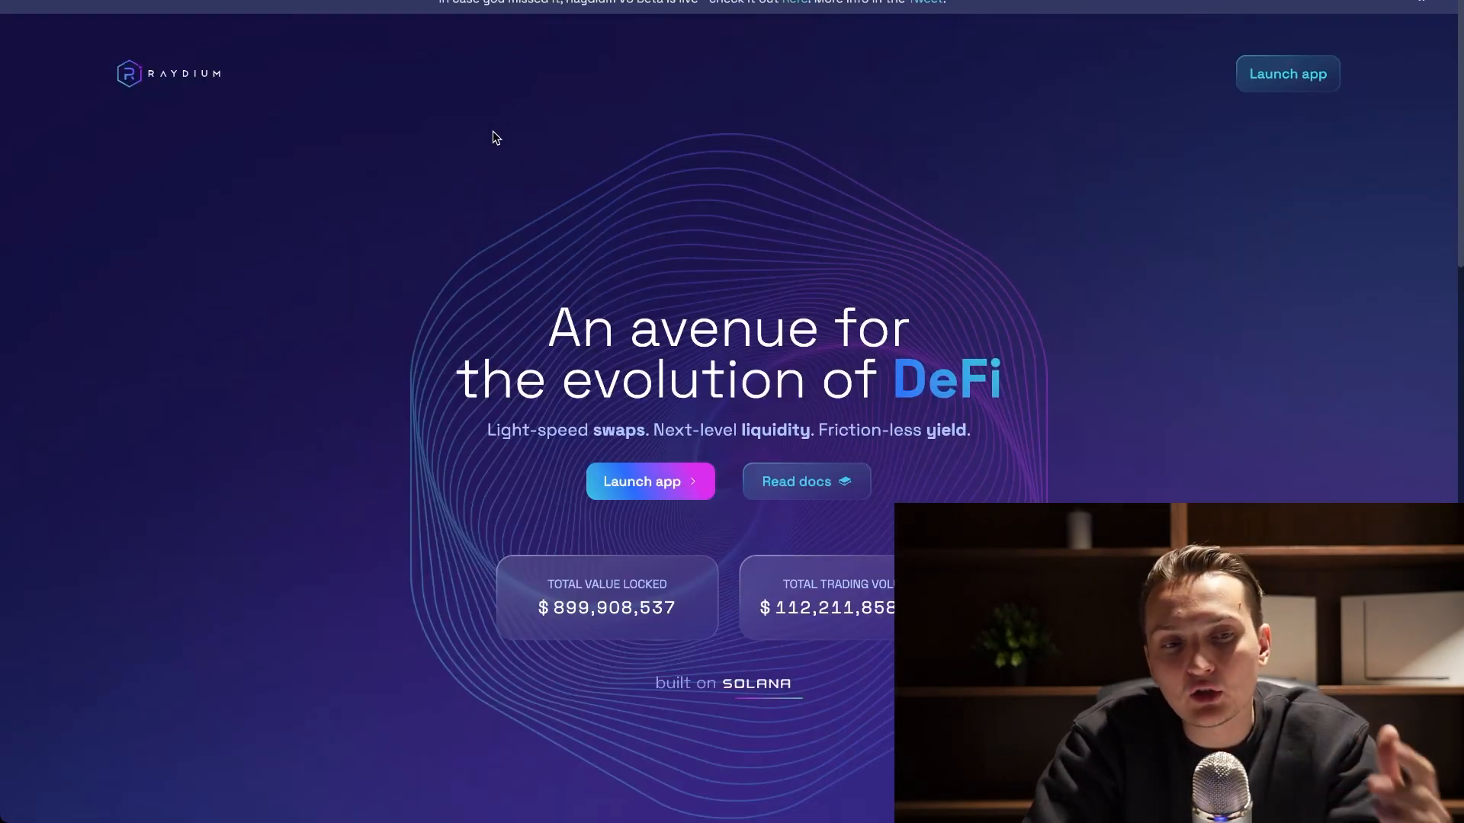
mouse_move(492, 155)
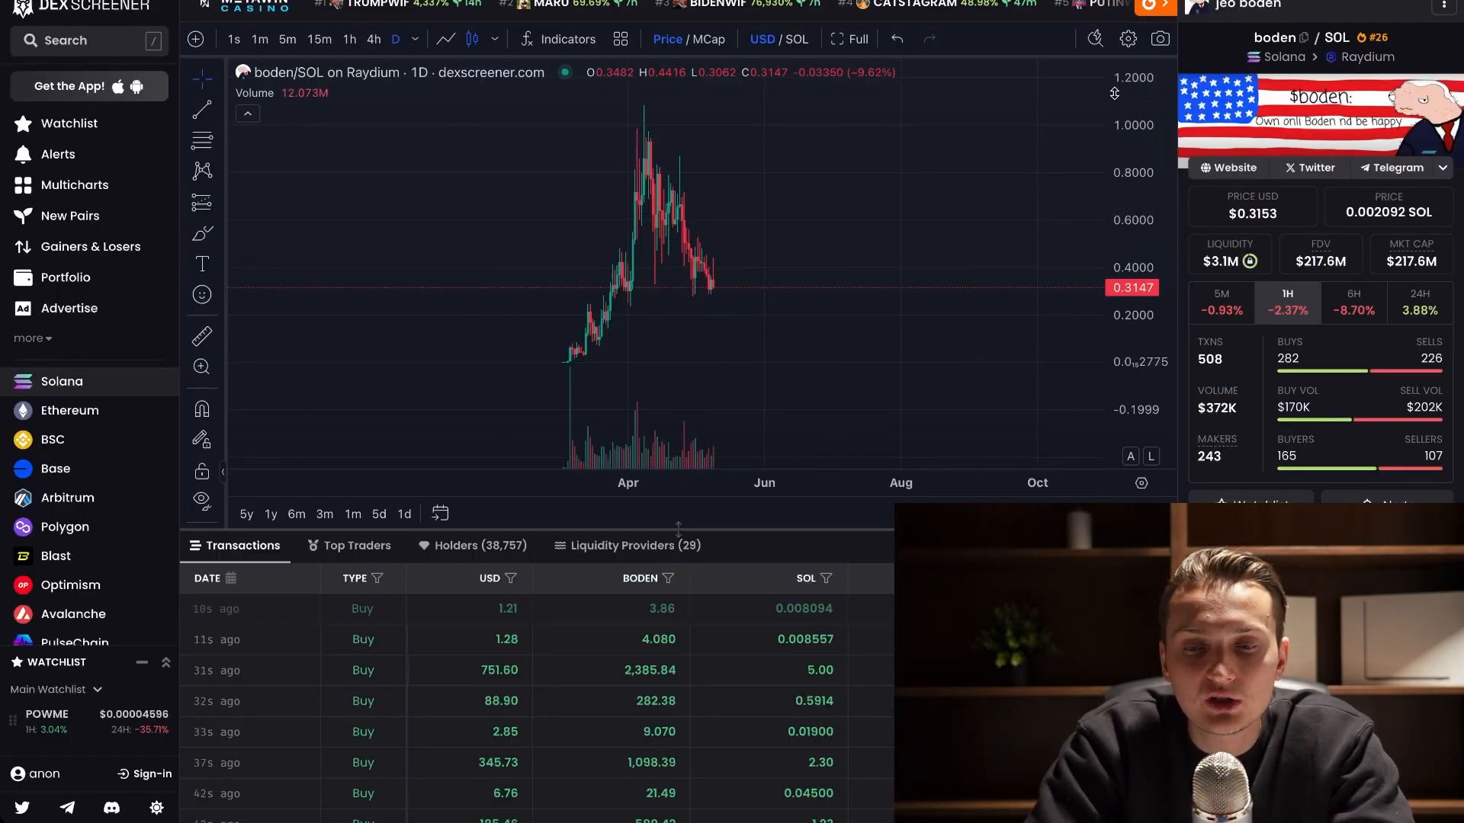
mouse_move(802, 184)
type("boden")
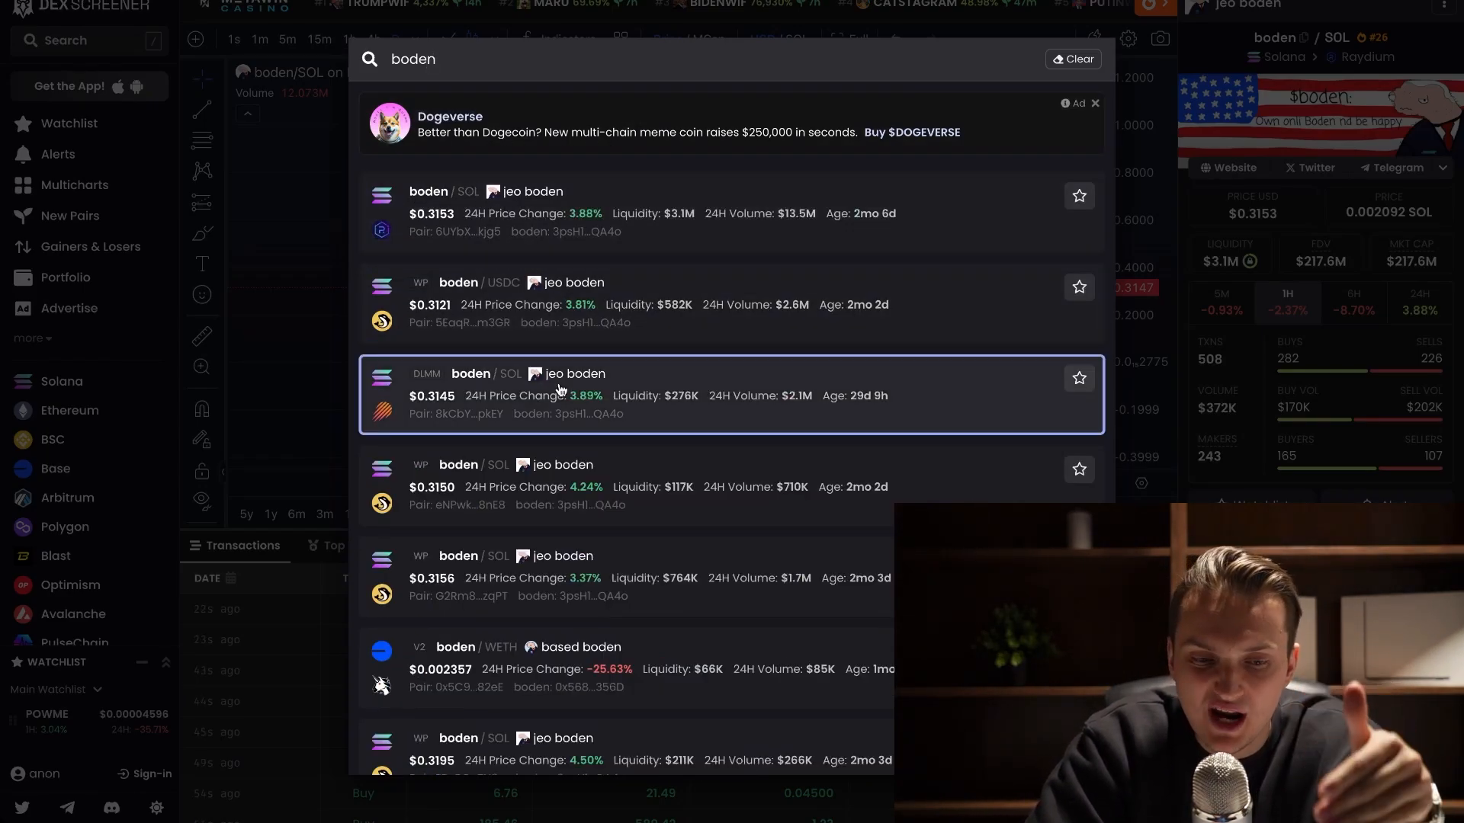
mouse_move(560, 464)
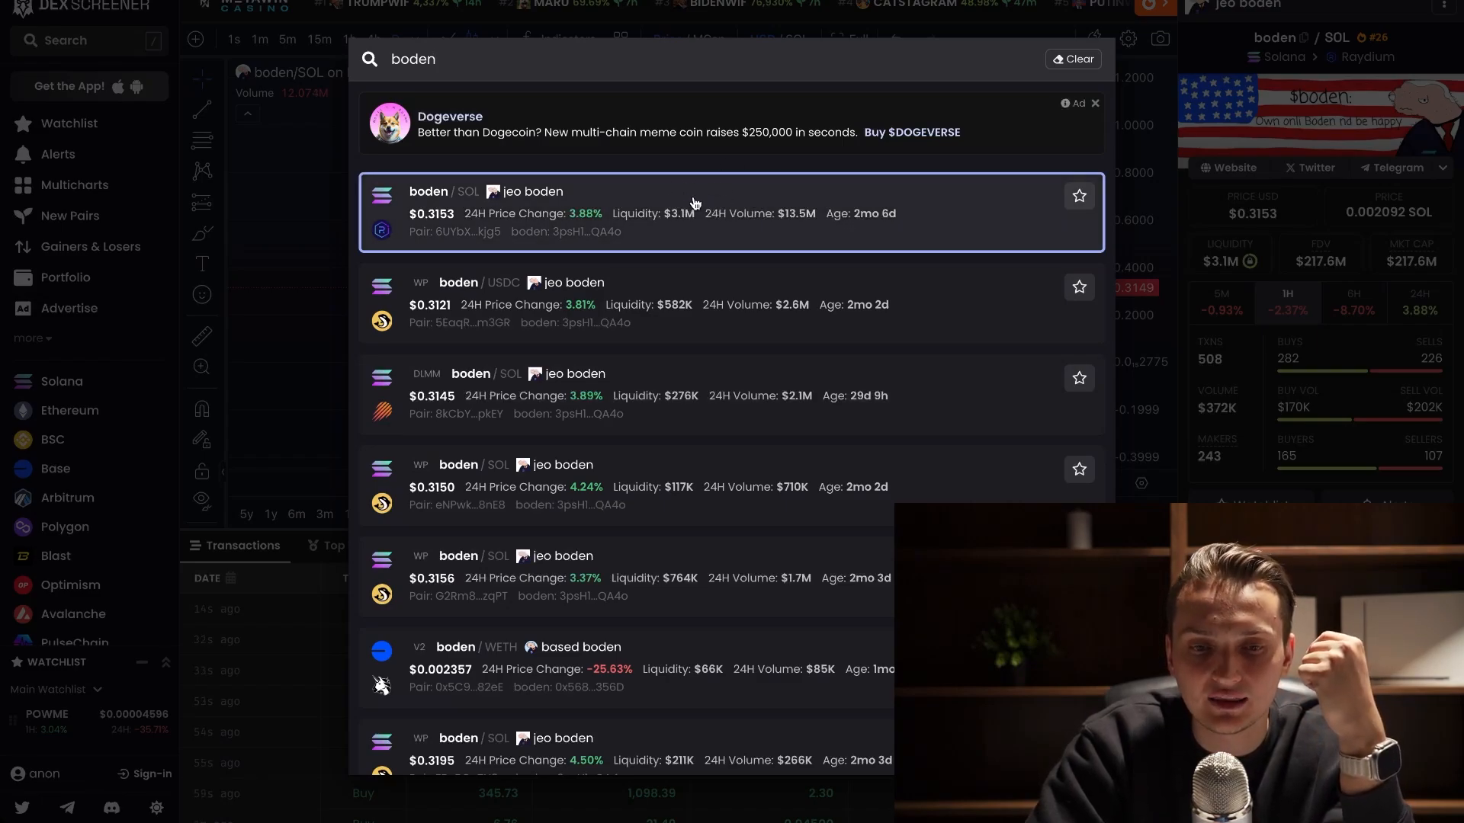
mouse_move(639, 222)
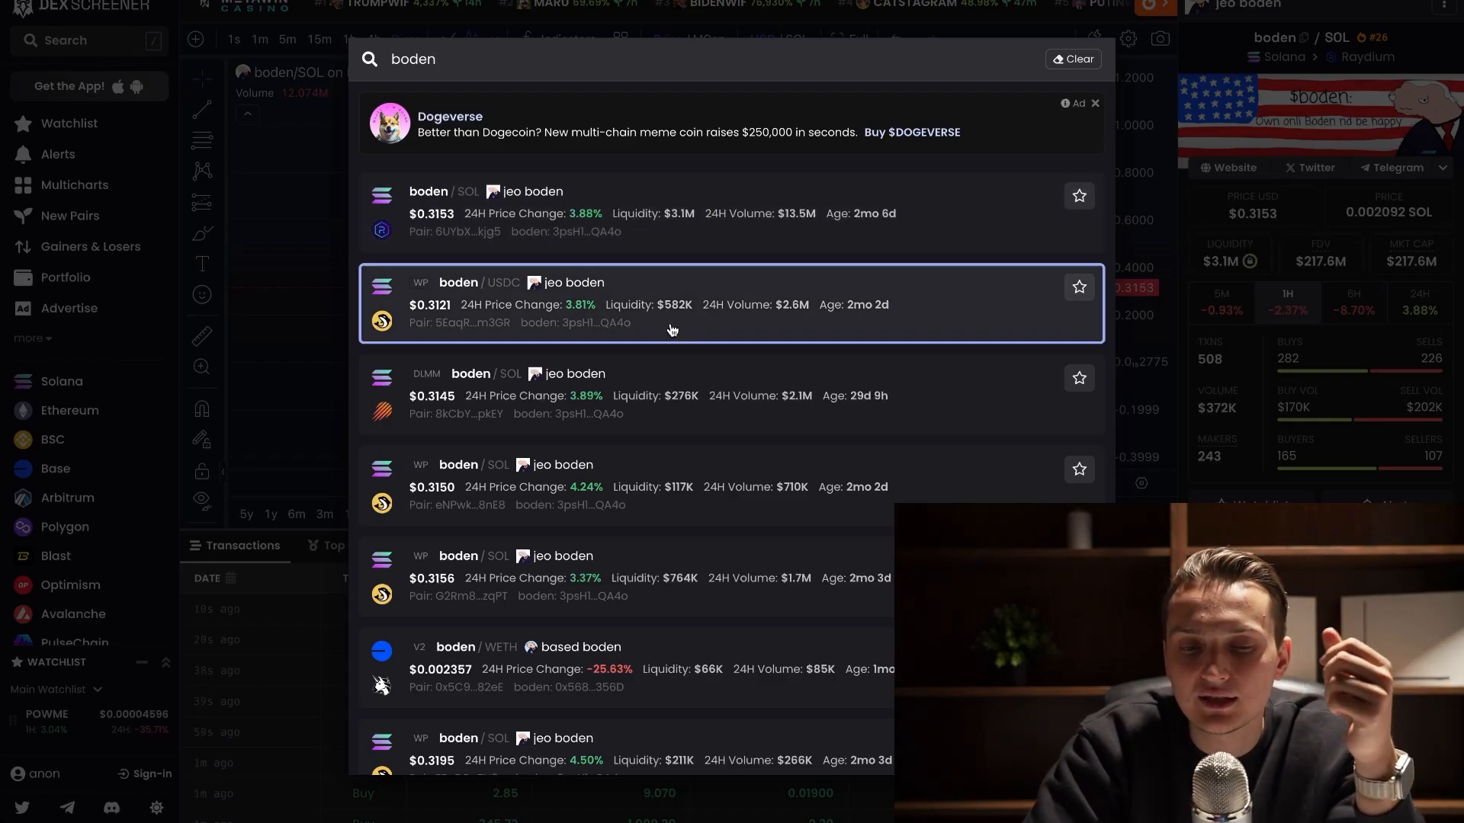
mouse_move(691, 205)
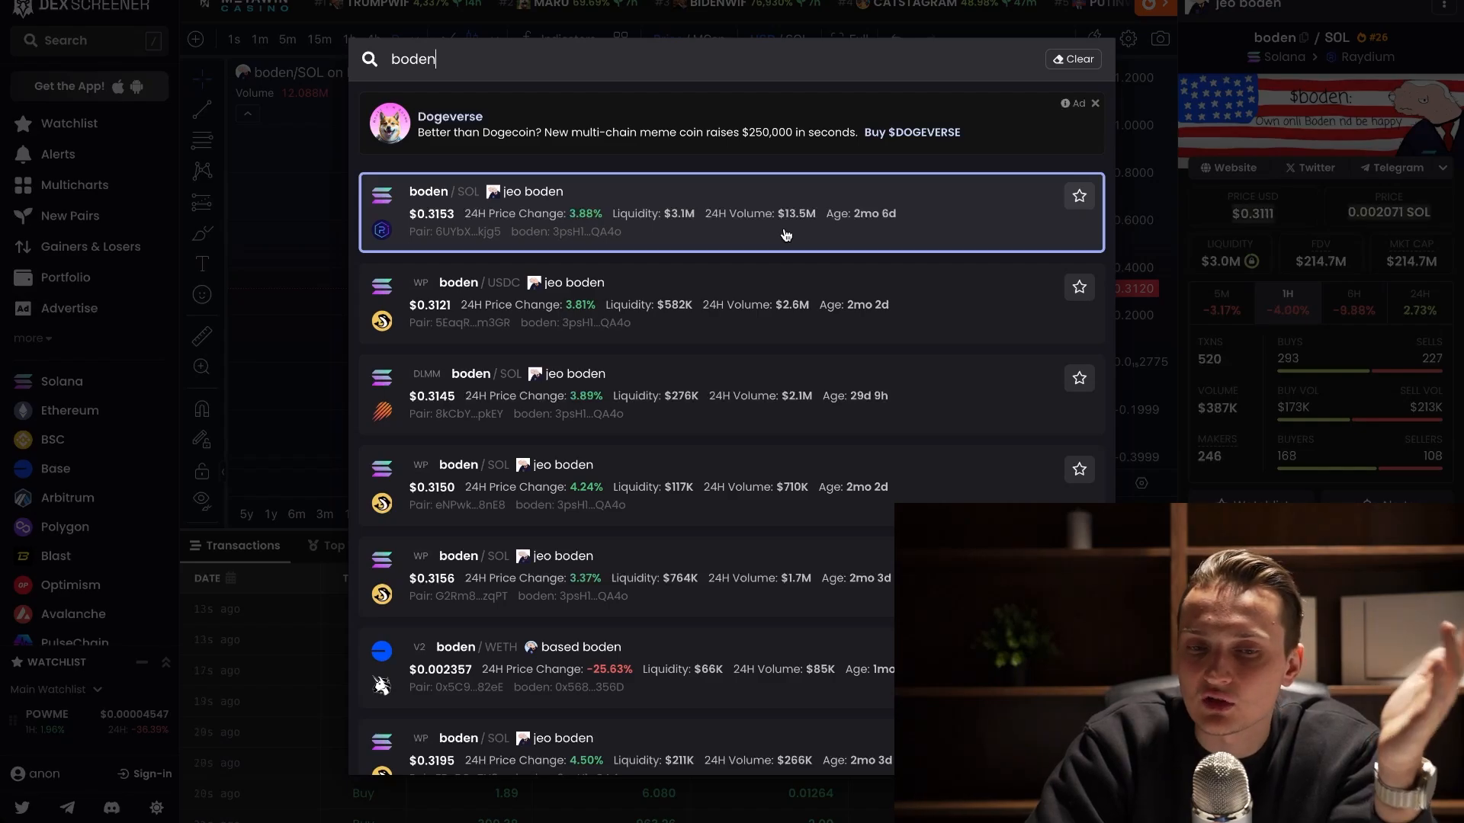
mouse_move(874, 229)
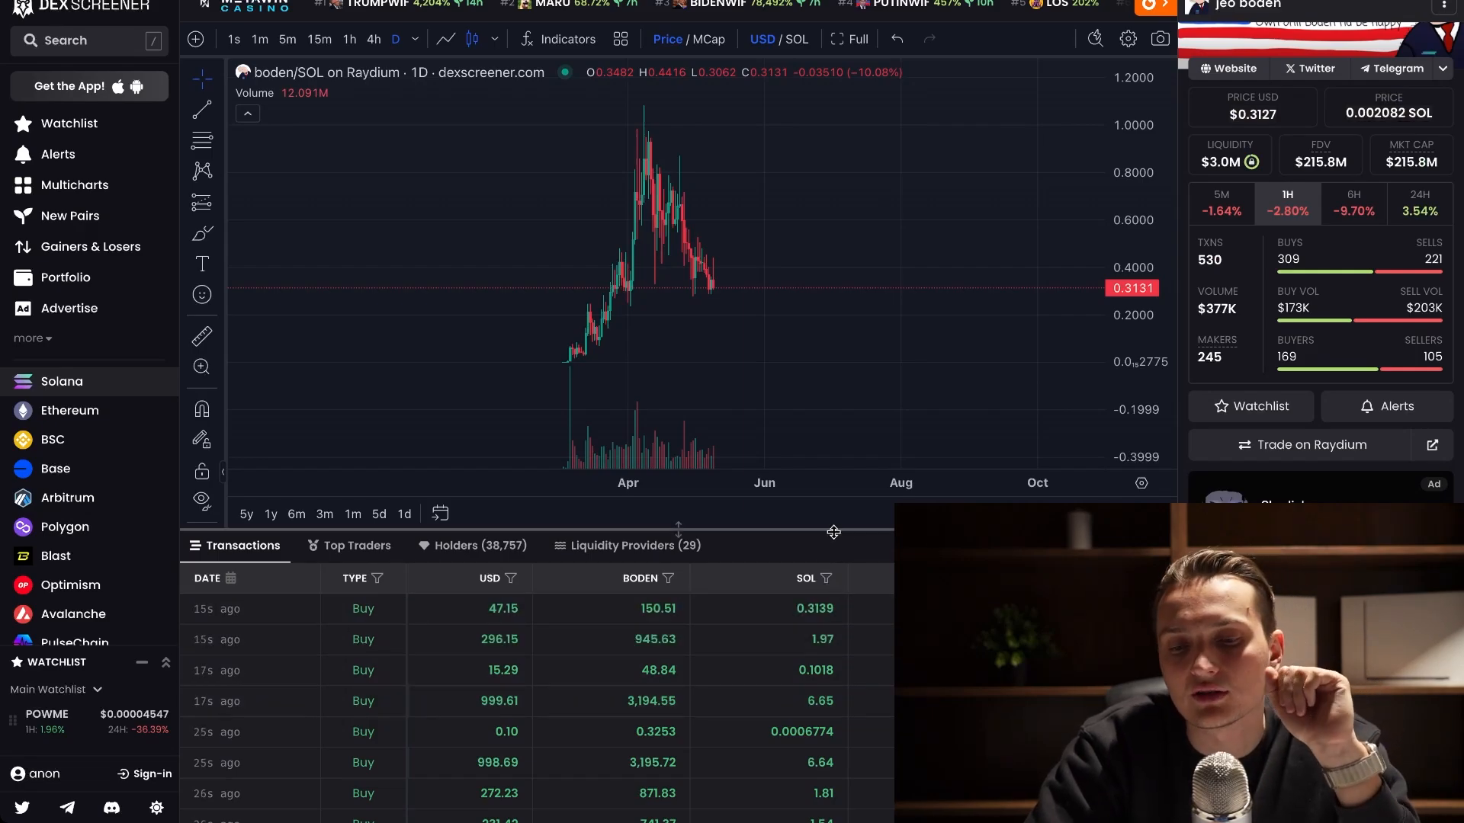
Step: Review the boden/SOL top holders list, then return to the transactions feed
left_click(473, 545)
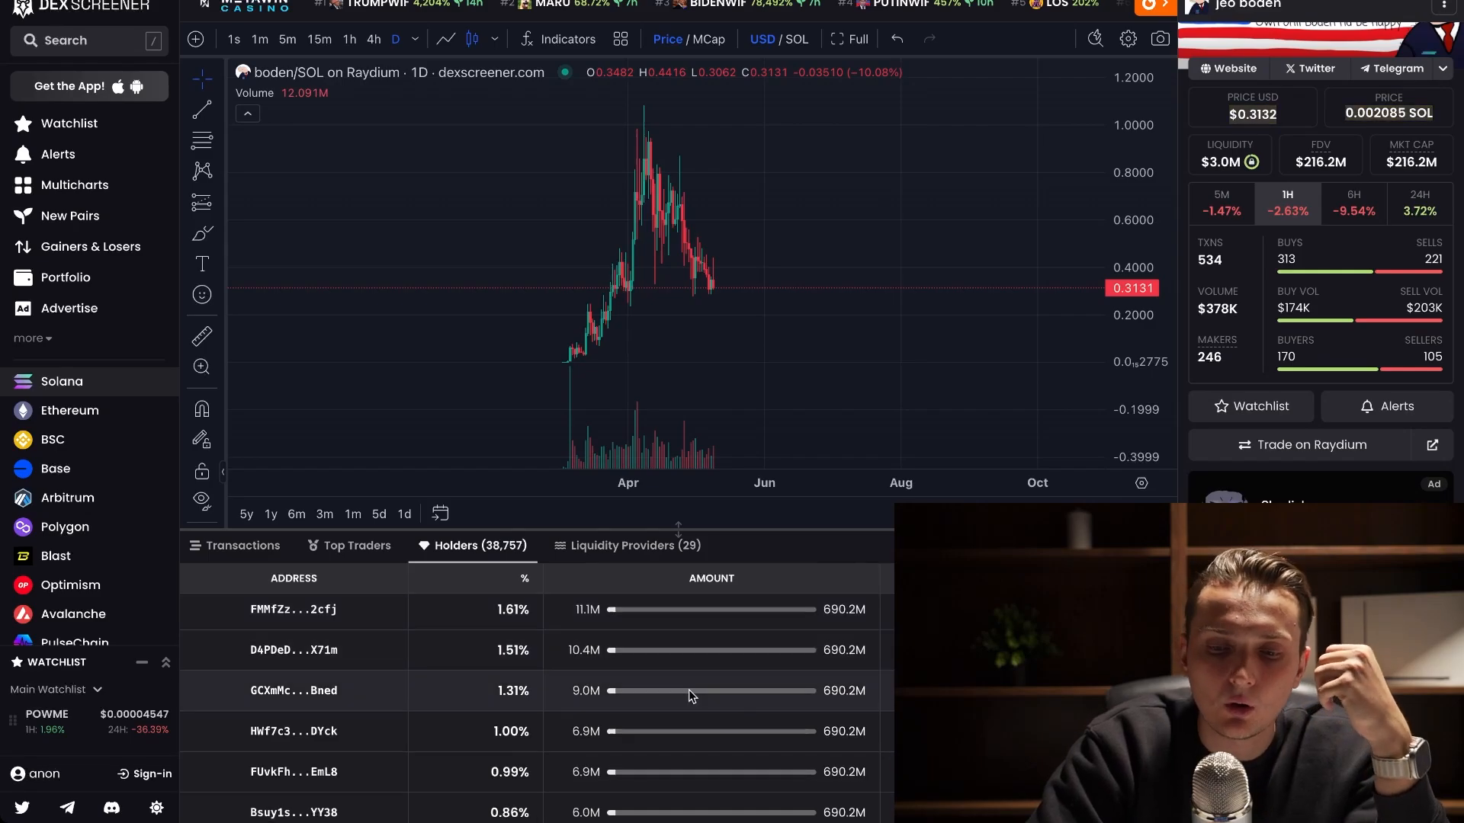
left_click(241, 545)
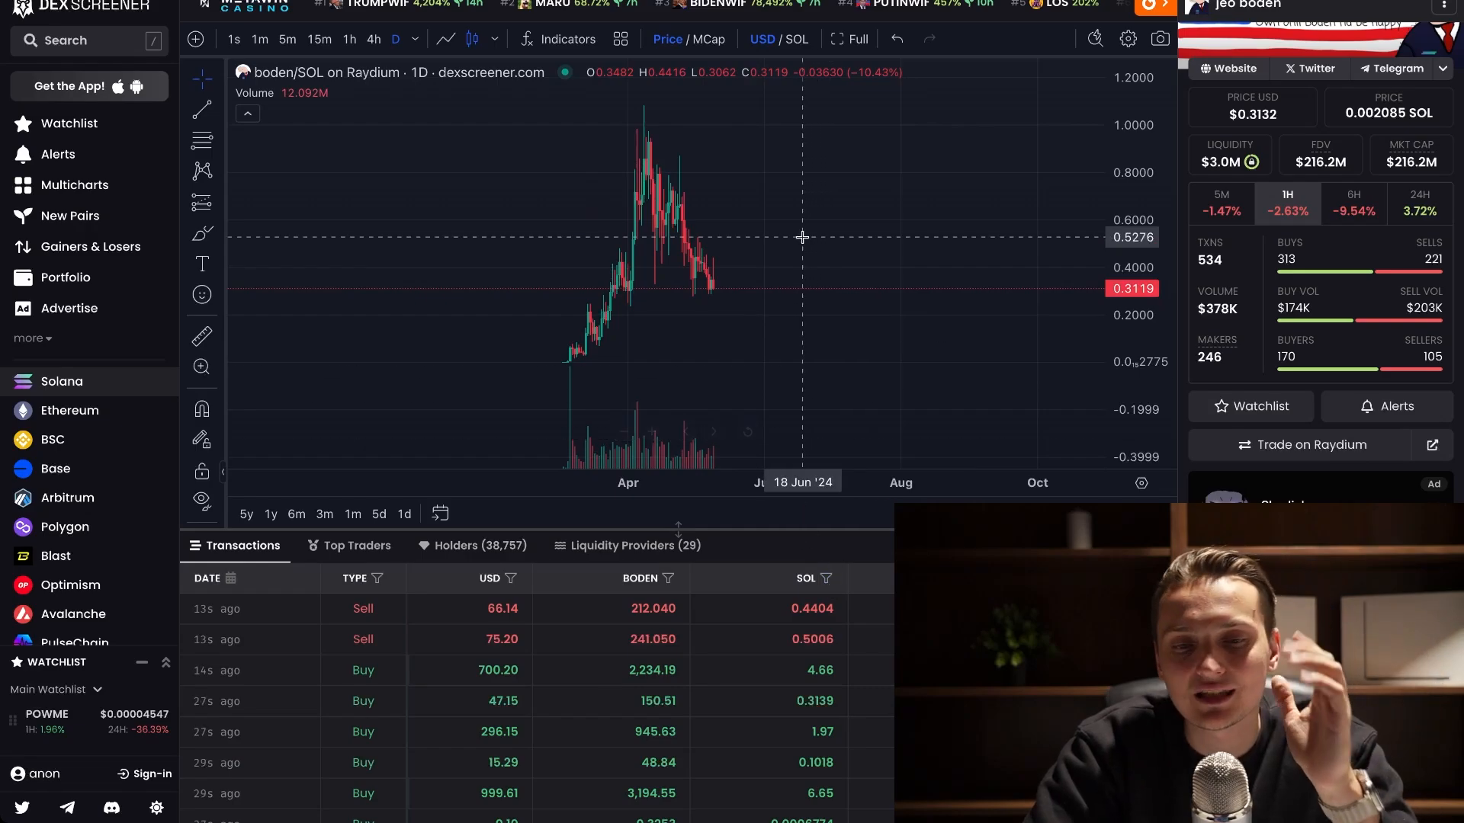
mouse_move(1214, 301)
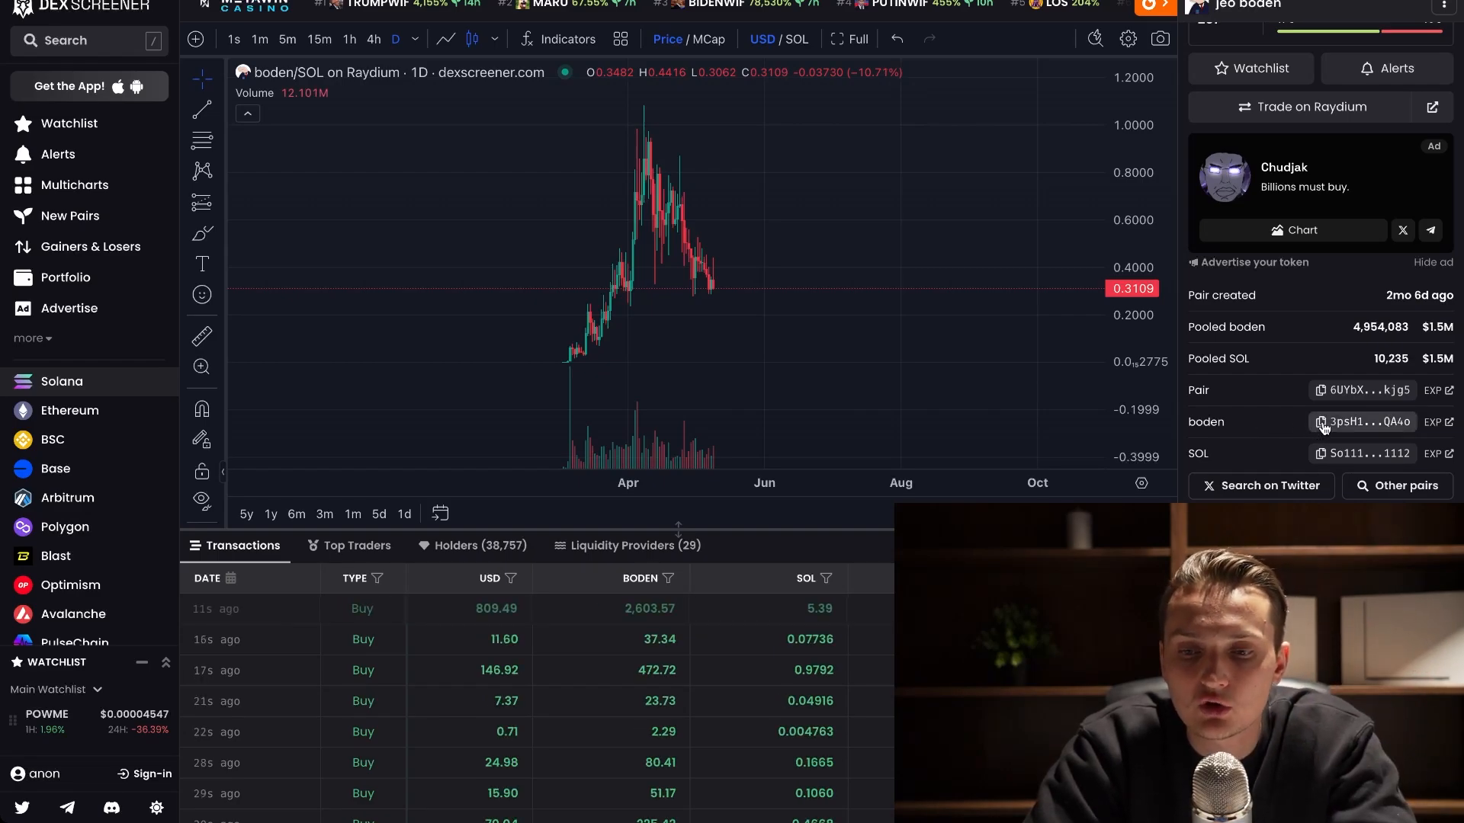
Step: Copy the boden token's contract address from the pair info panel
left_click(1321, 421)
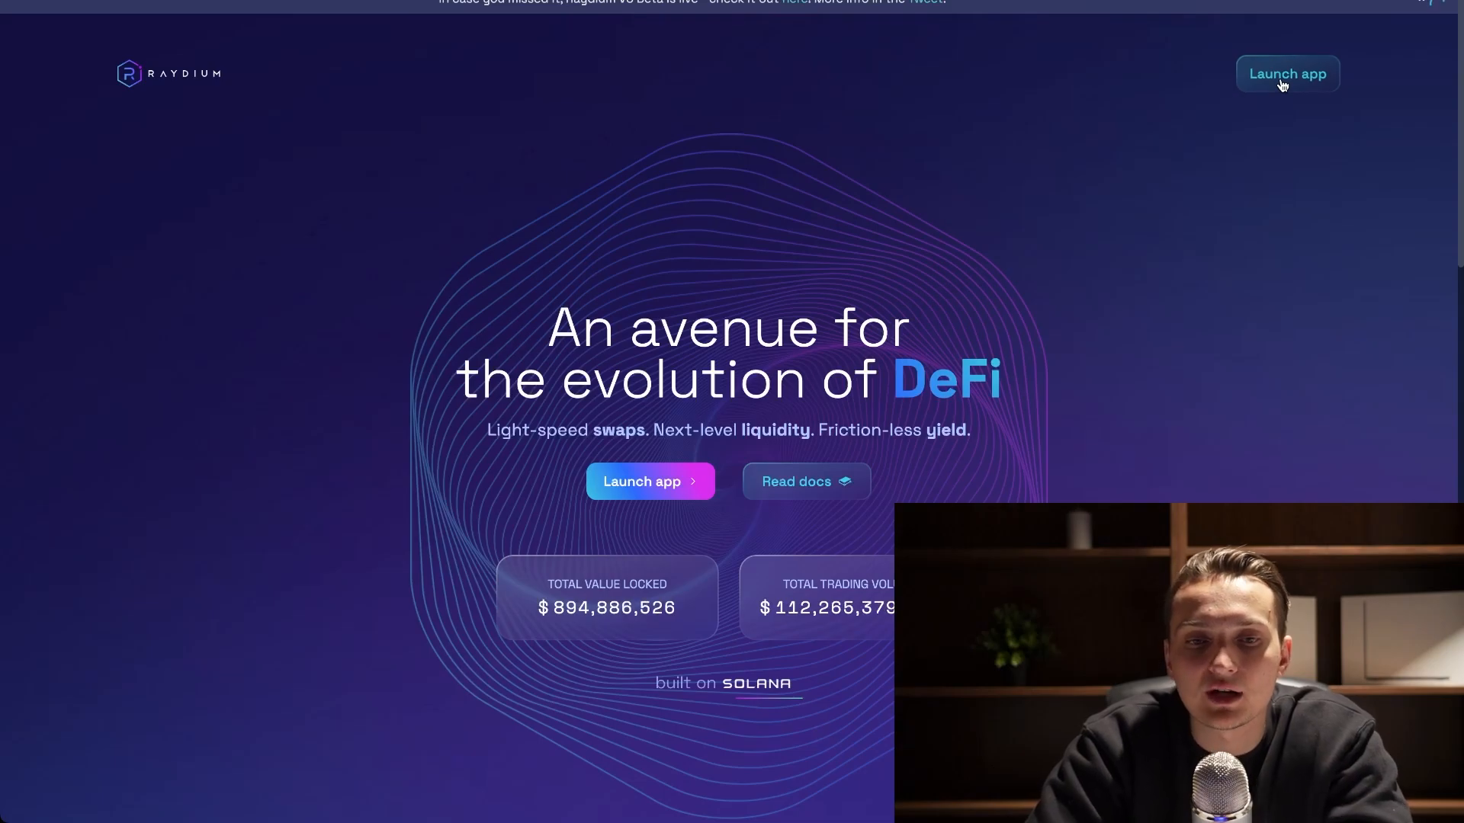
Step: Launch Raydium's swap, select boden by its pasted contract address, and enter 0.2 SOL
left_click(1287, 74)
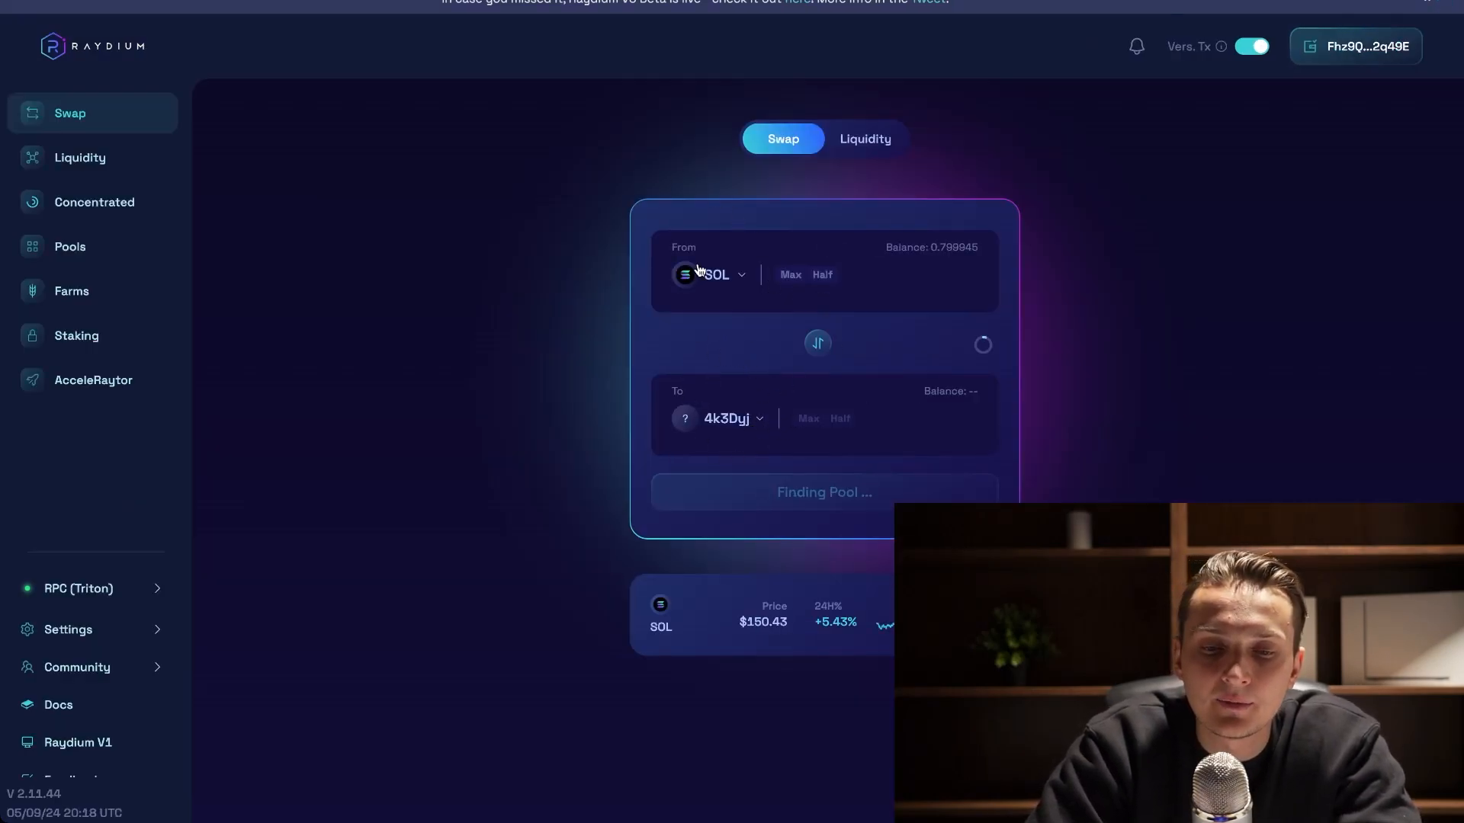
mouse_move(706, 330)
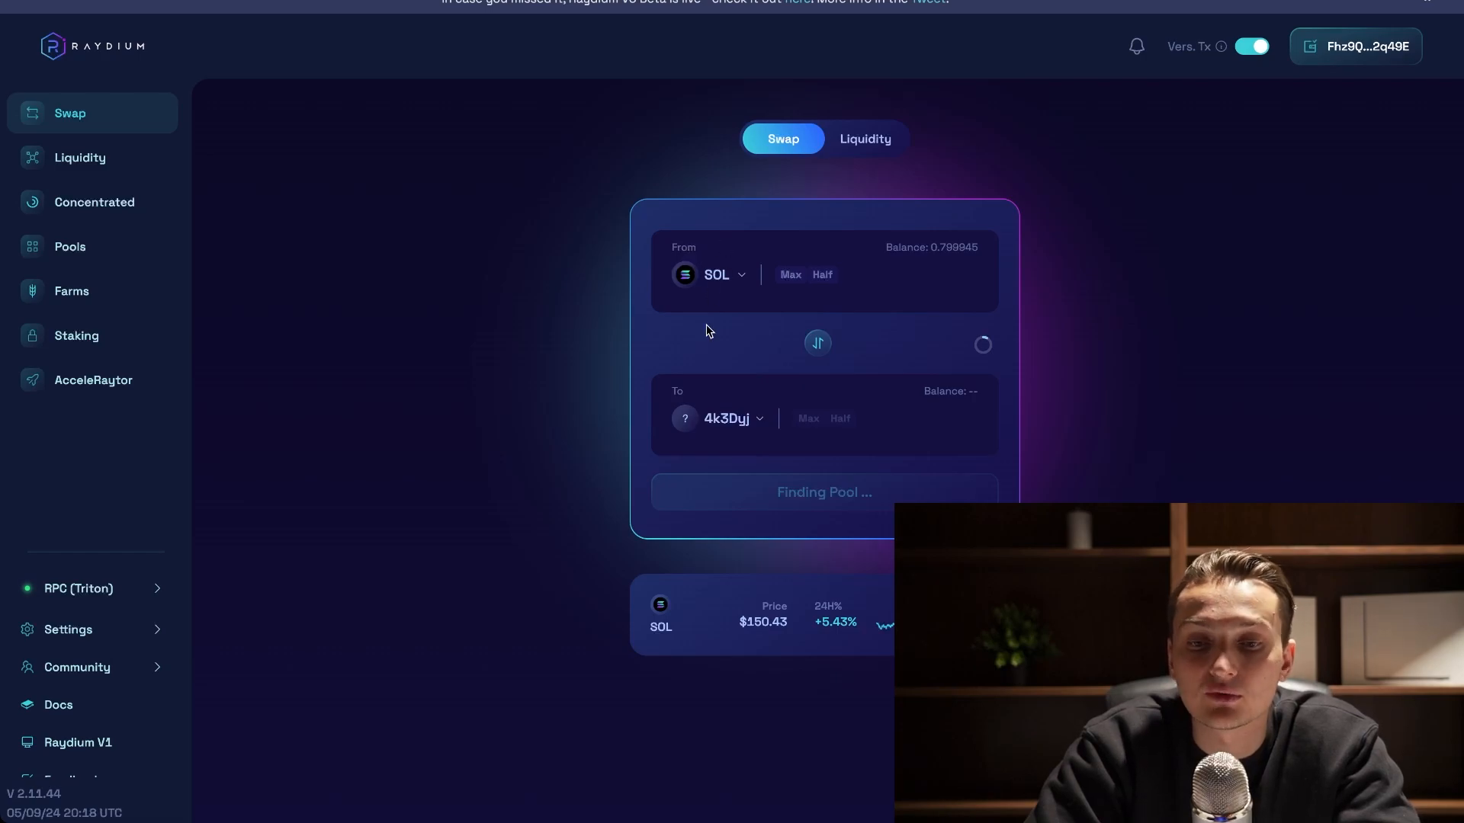
mouse_move(761, 411)
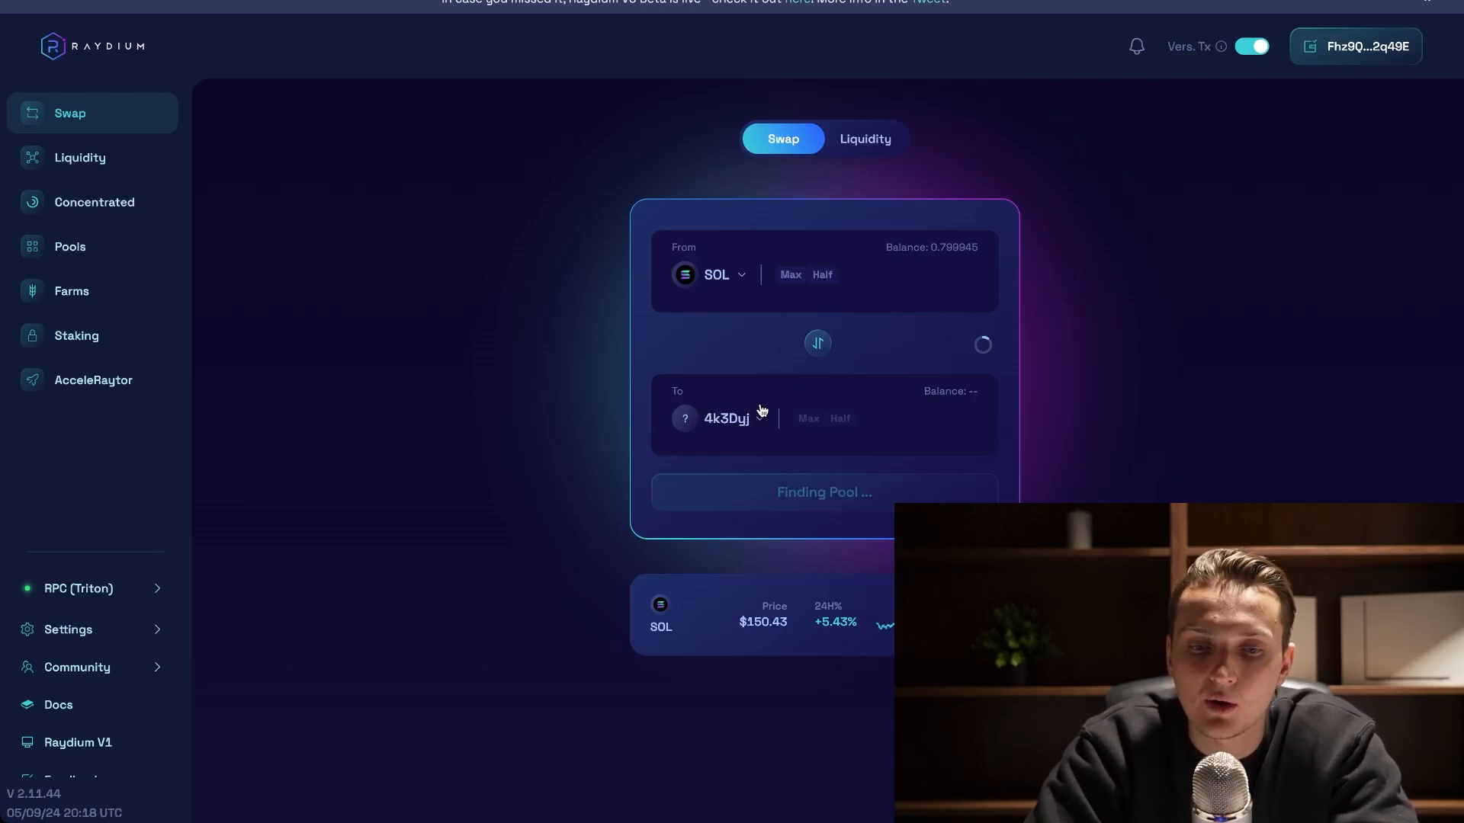
left_click(727, 419)
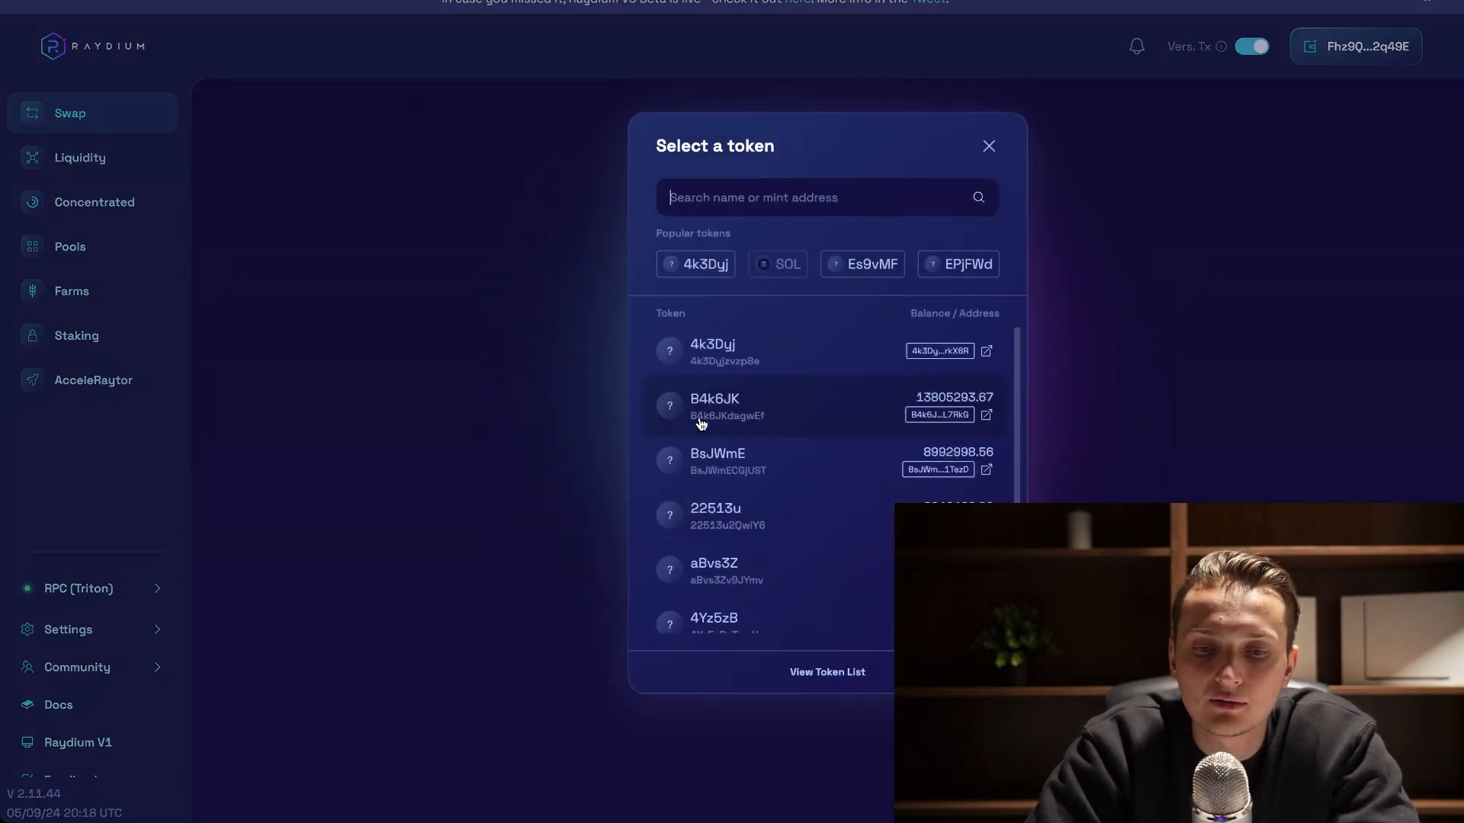
type("3psH1Mj1f7yUfaD5gh6Zj7epE8hhrMkMETgv5TshQA4o")
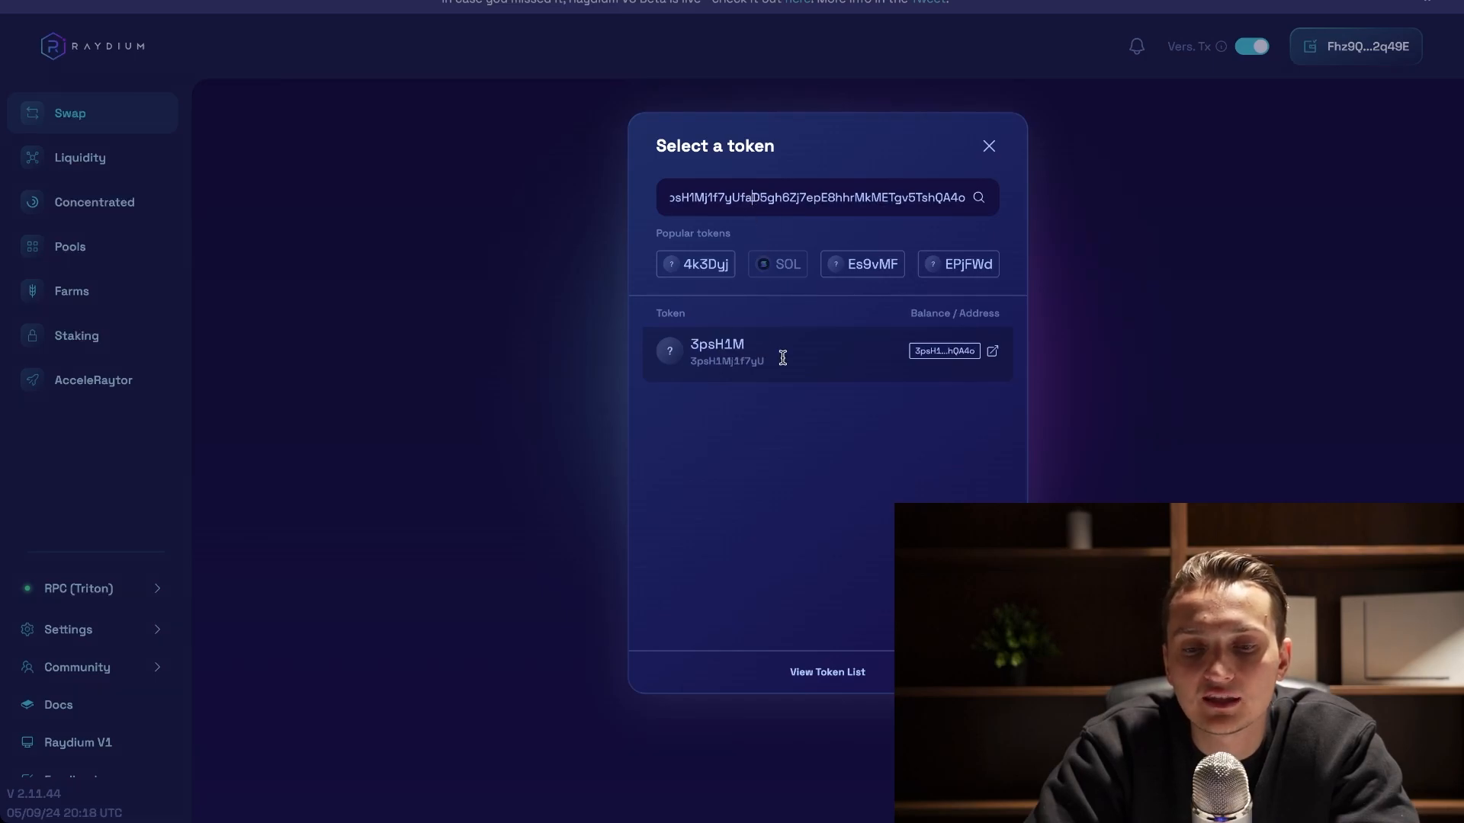
left_click(716, 350)
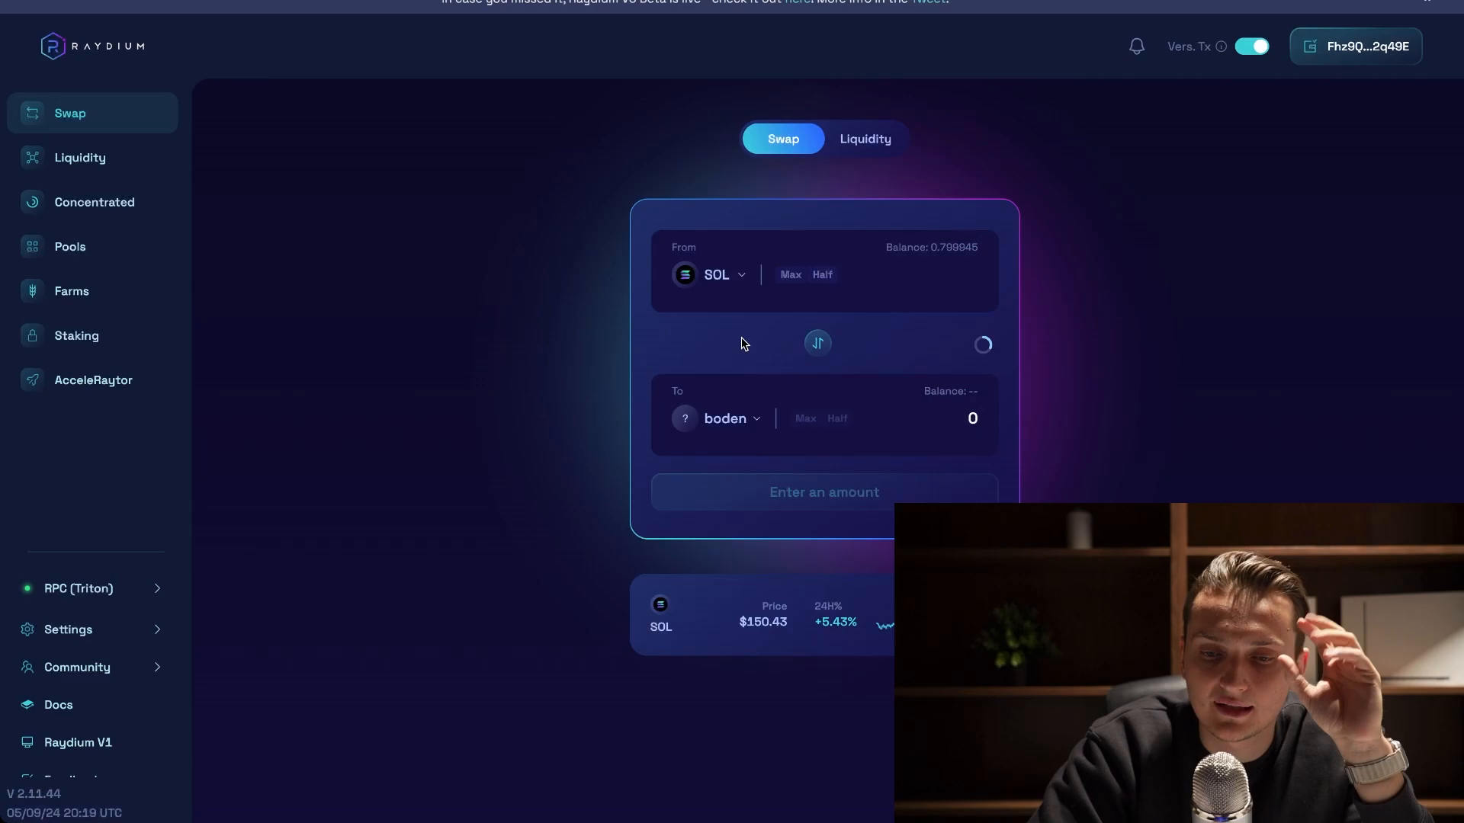
mouse_move(748, 338)
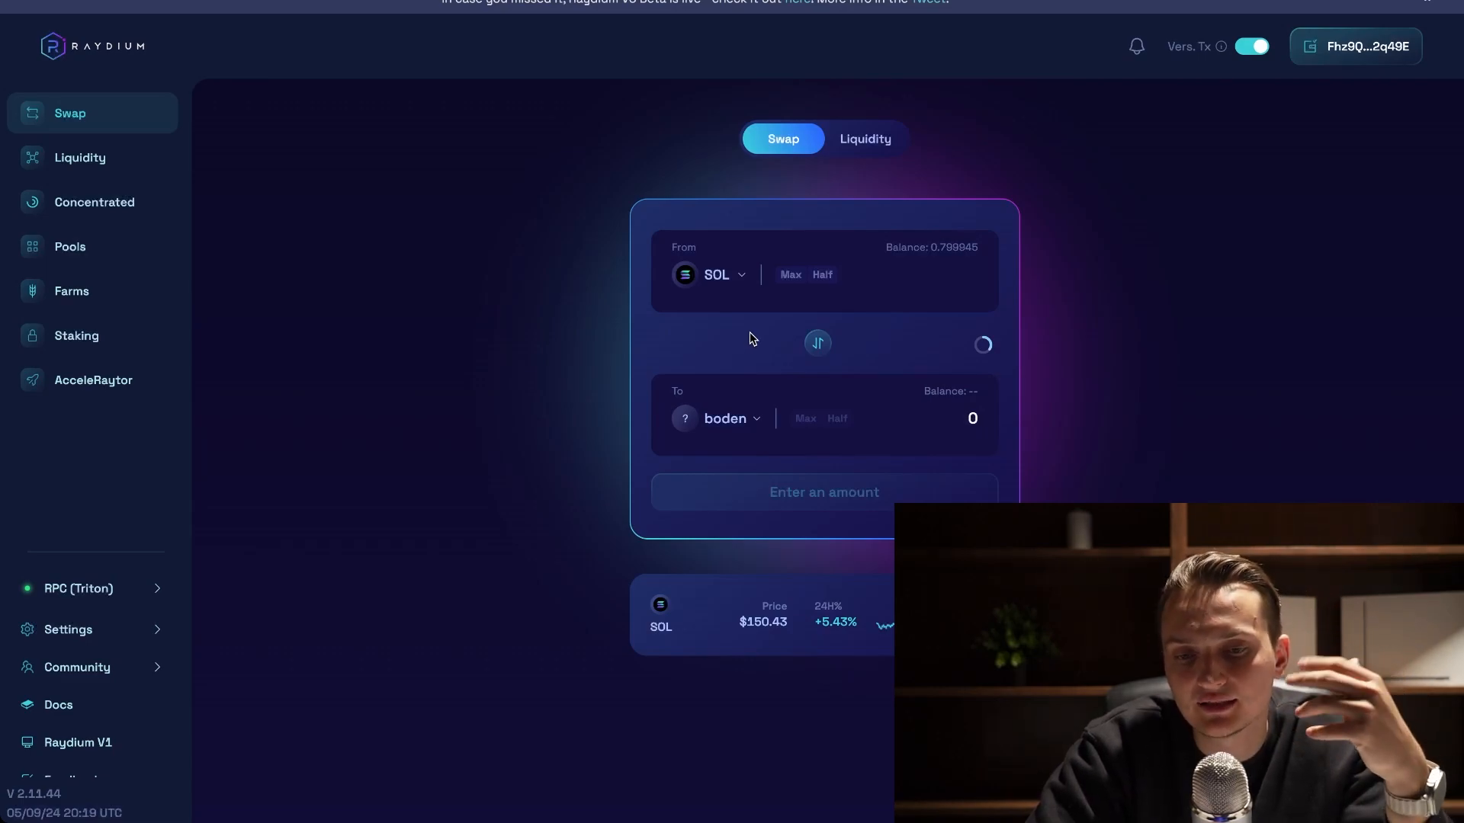
type("0.2")
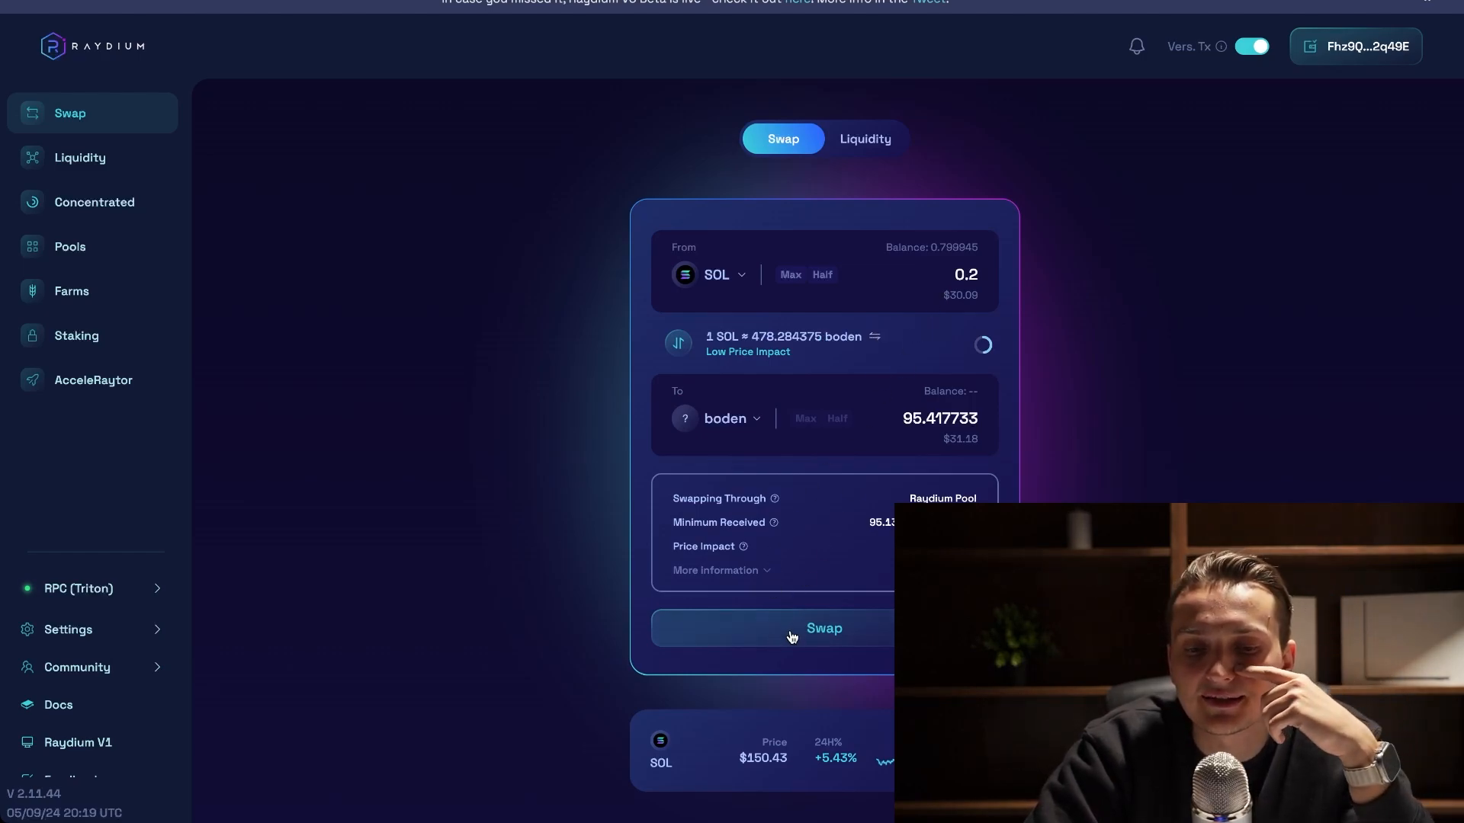
Step: Submit the 0.2 SOL to boden swap, now quoting about 95.73 boden
left_click(823, 628)
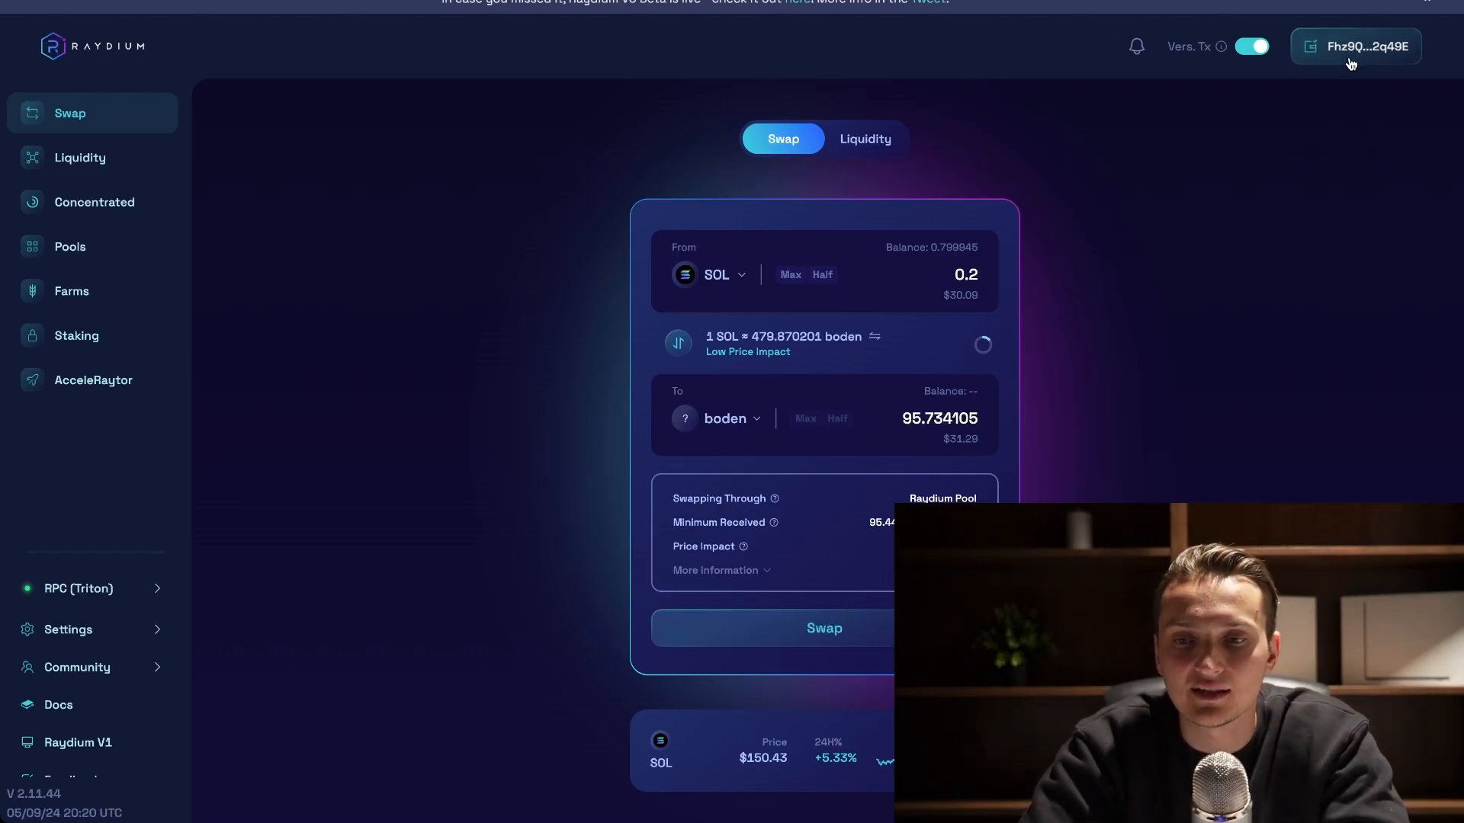
left_click(1355, 46)
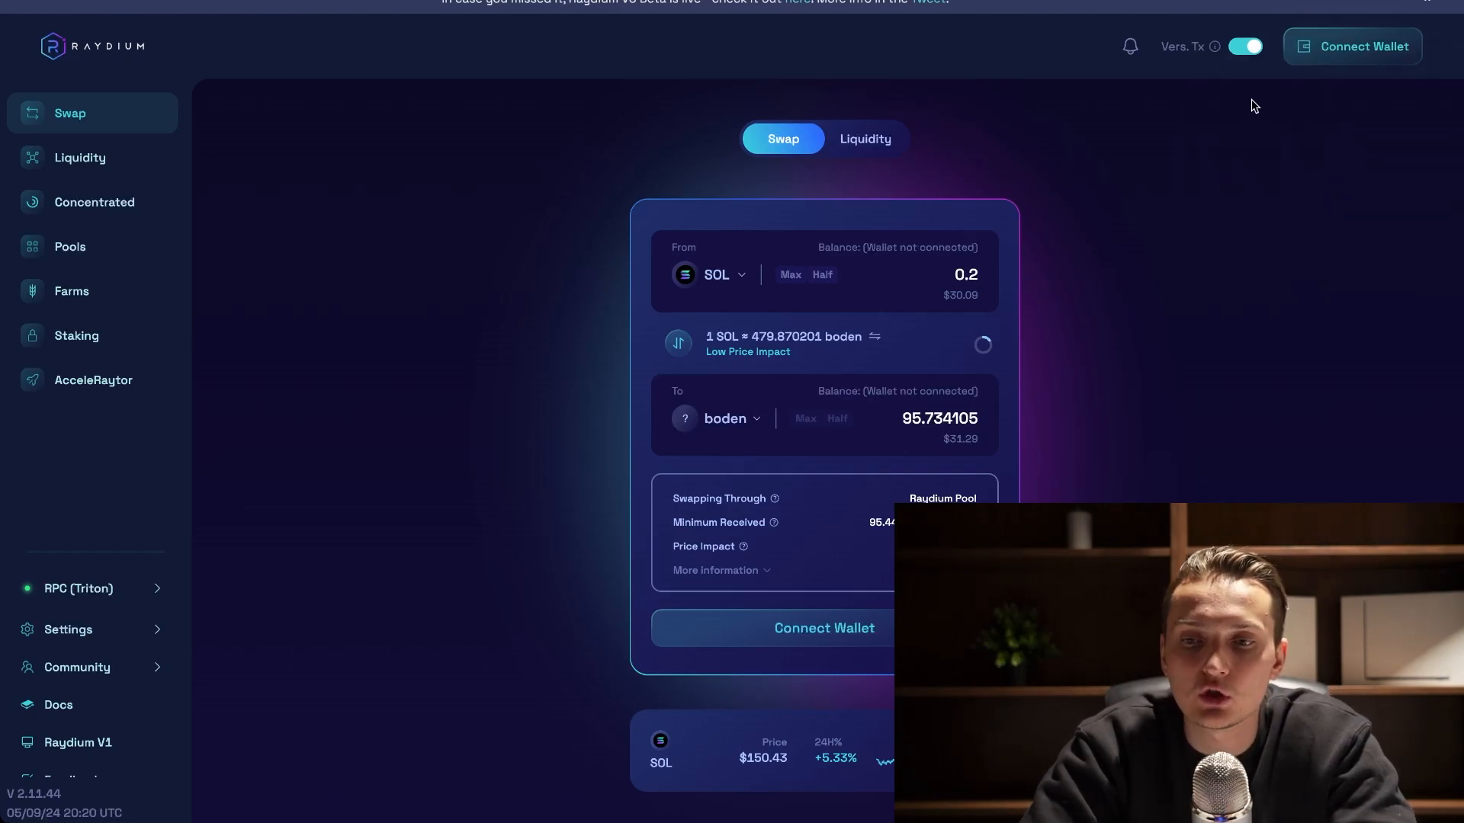
left_click(824, 627)
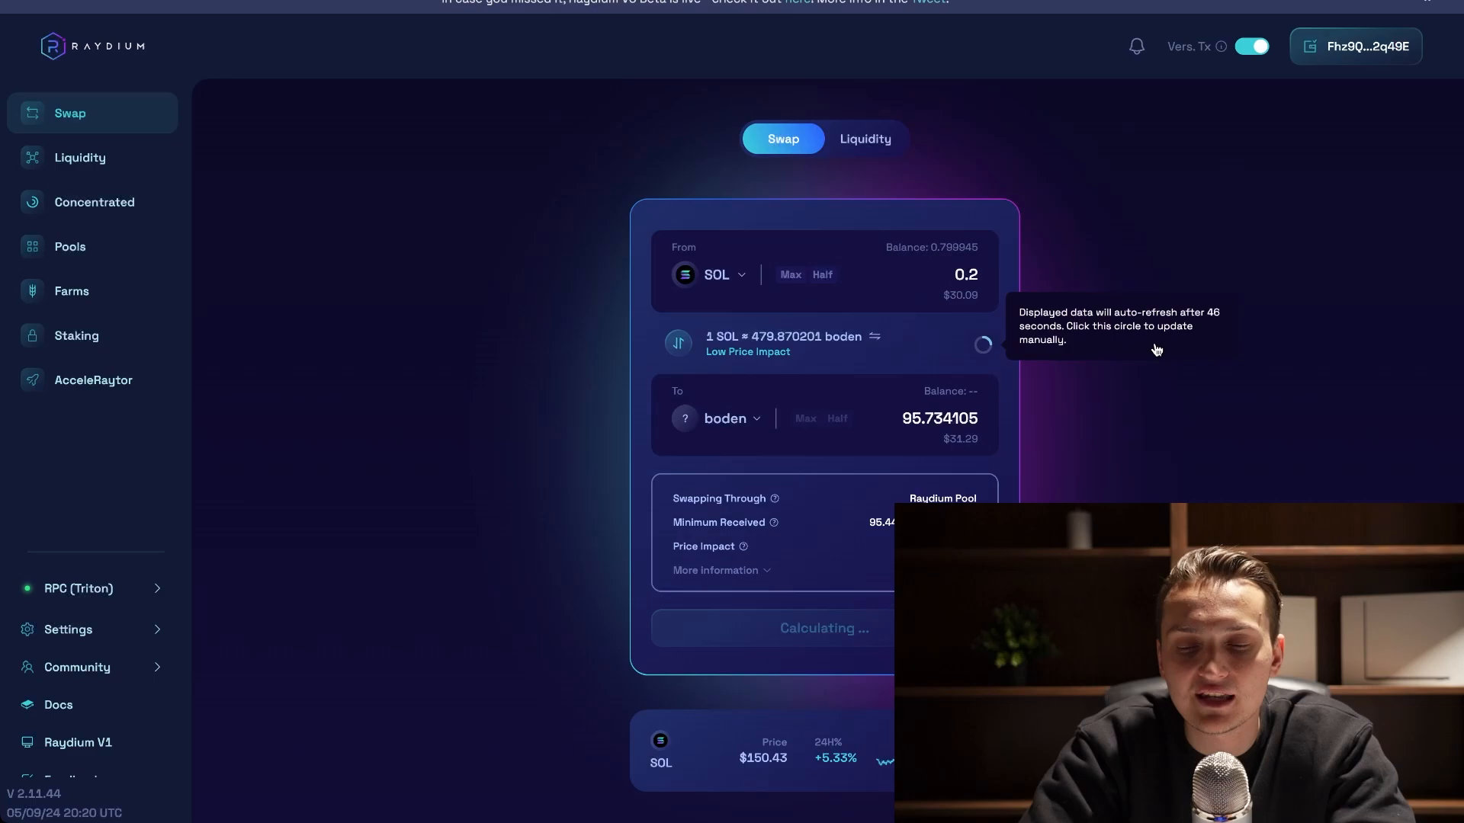
mouse_move(998, 129)
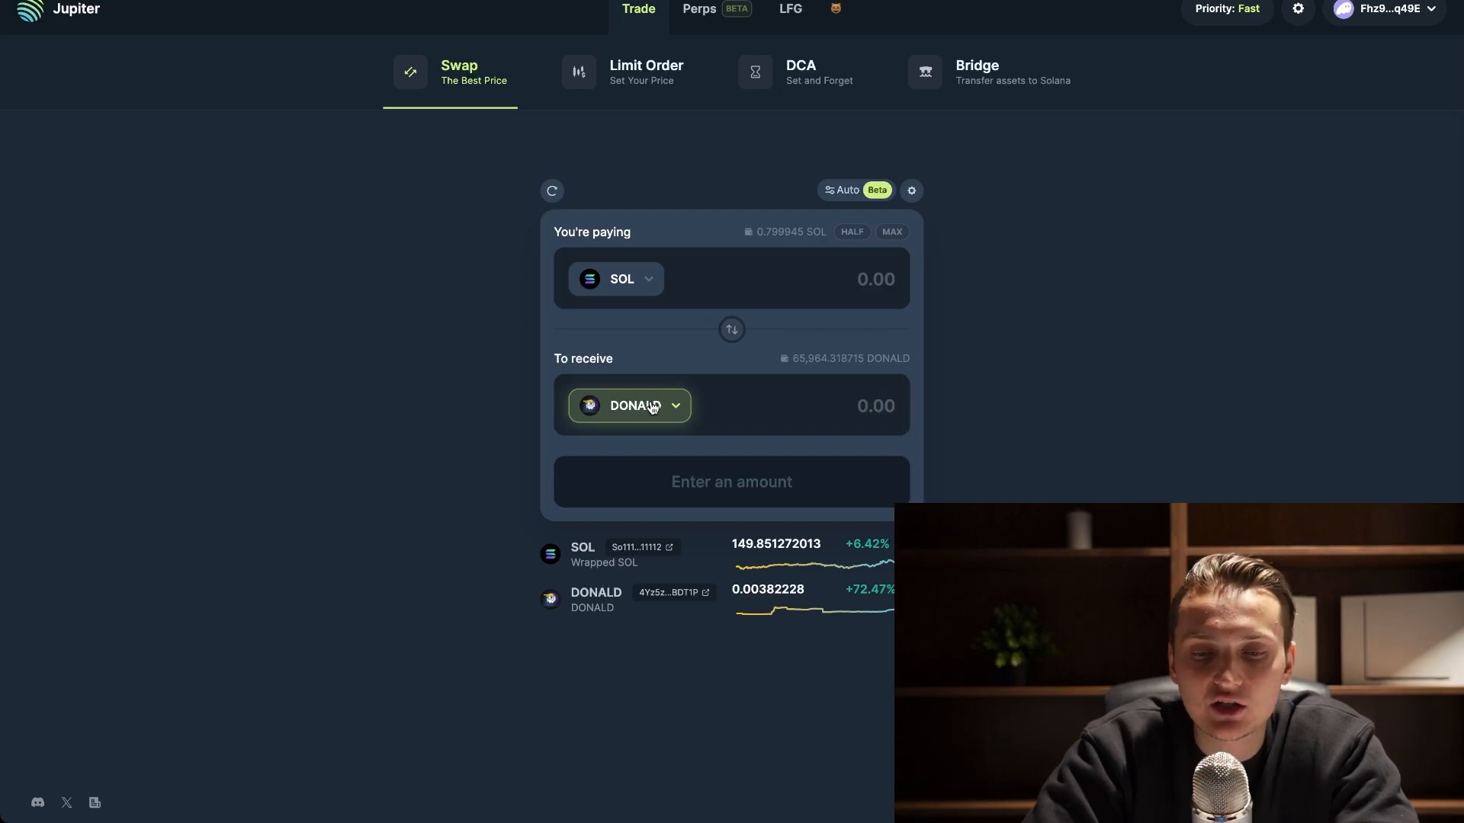
Step: Replace DONALD with boden using its pasted contract address, and enter 0.2 SOL
left_click(630, 405)
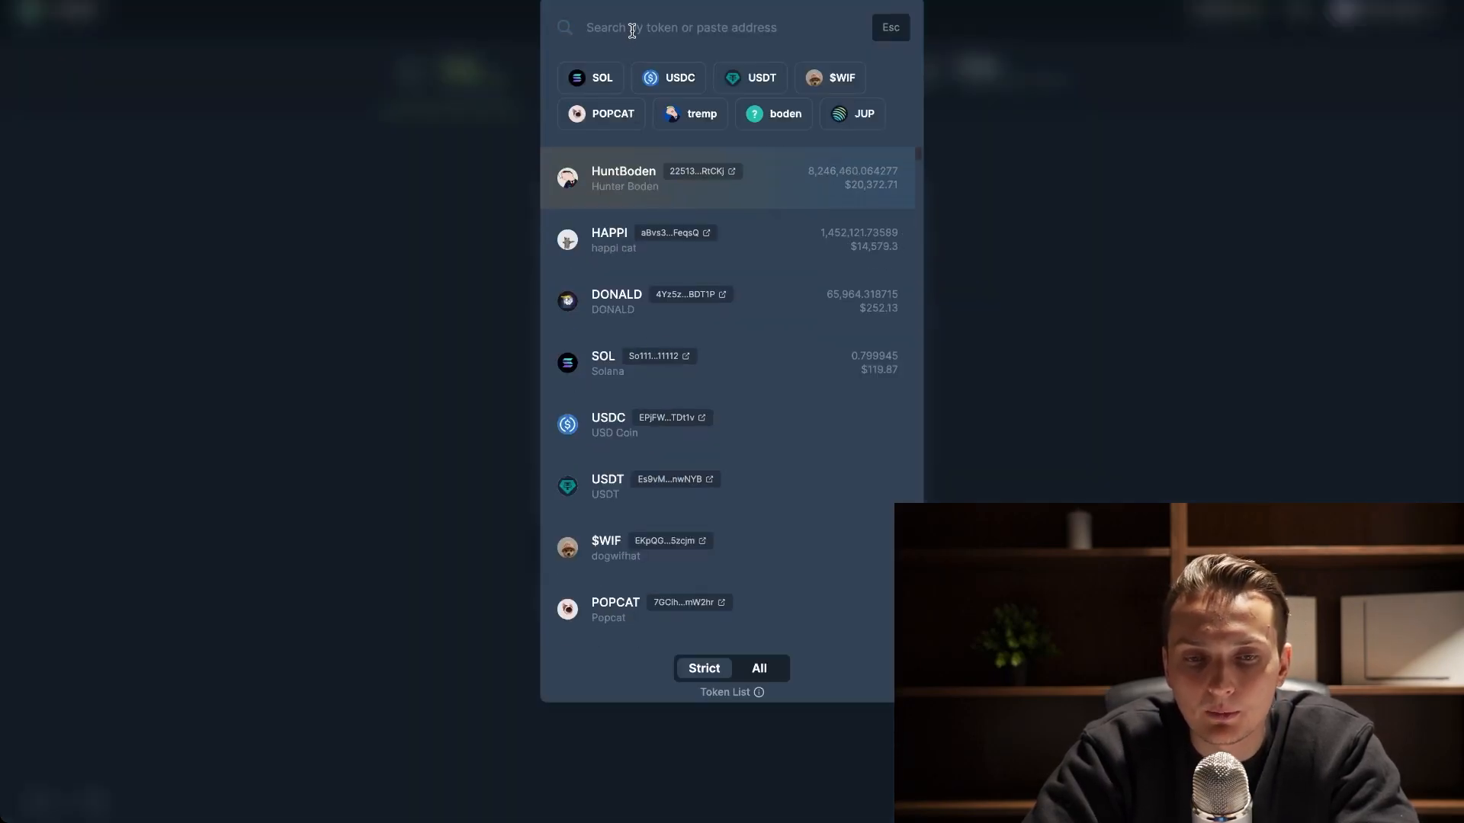
left_click(616, 301)
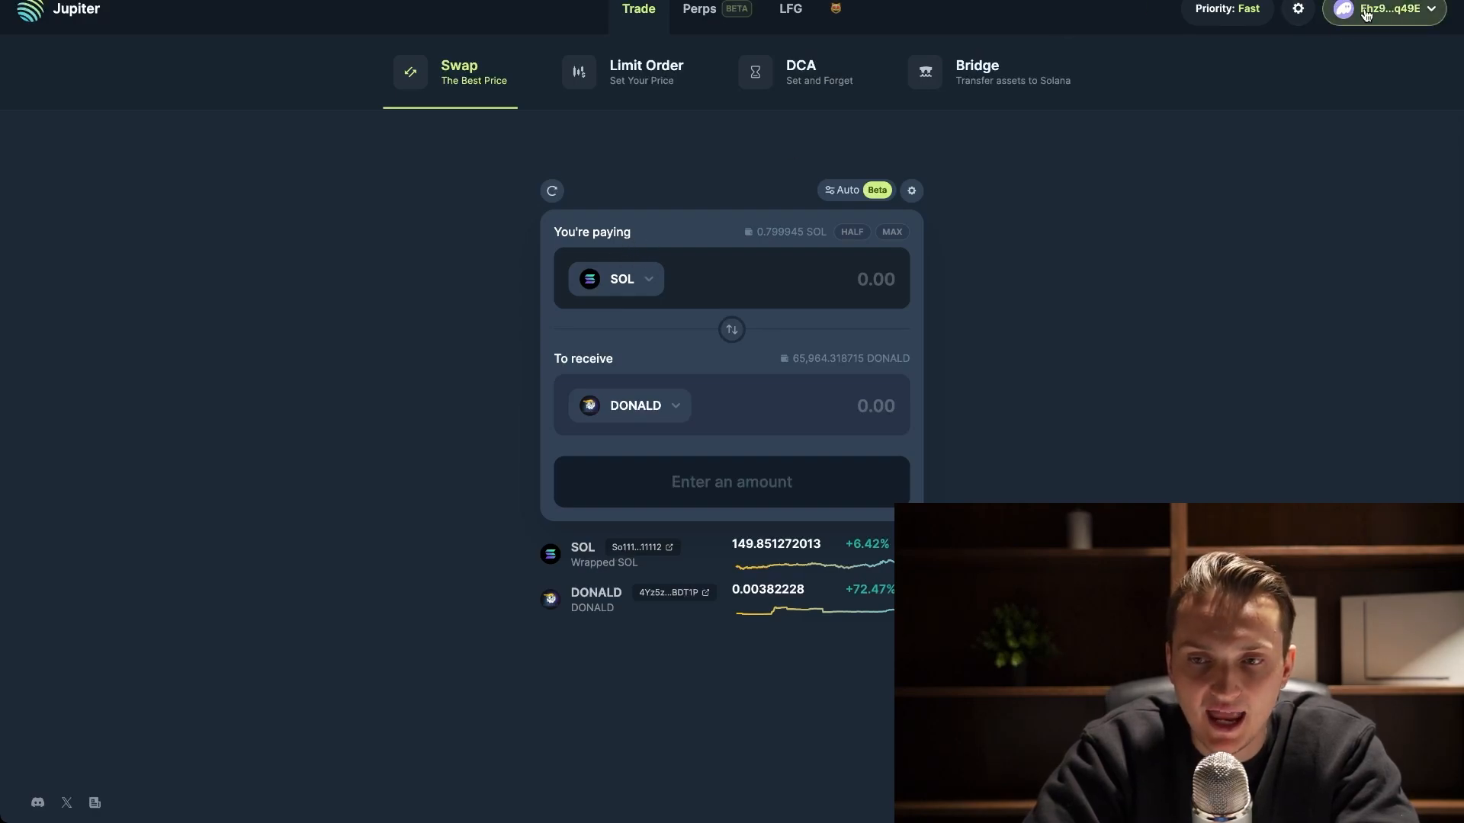
left_click(615, 278)
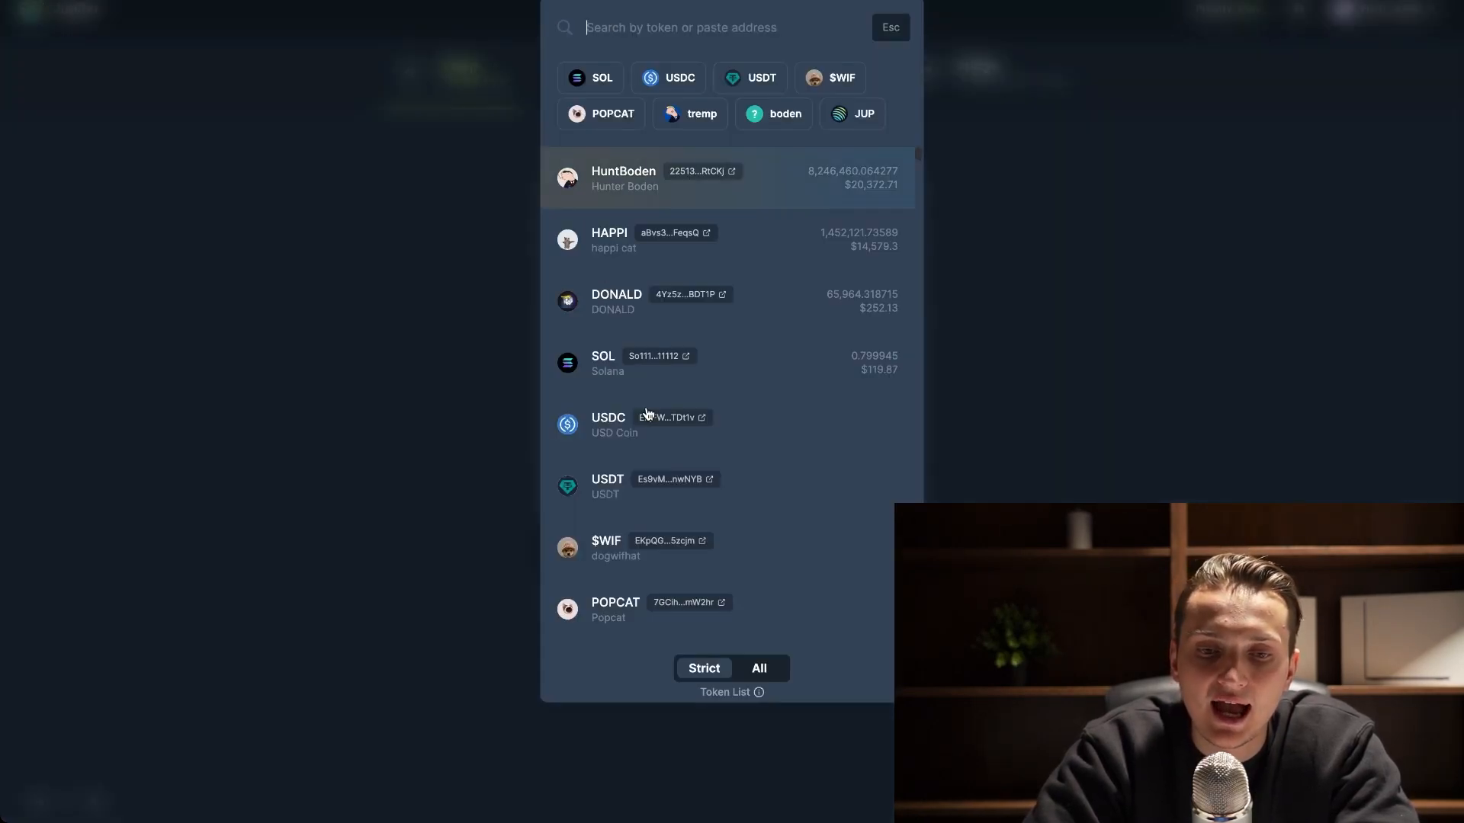
type("yUfaD5gh6Zj7epE8hhrMkMETgv5TshQA4o")
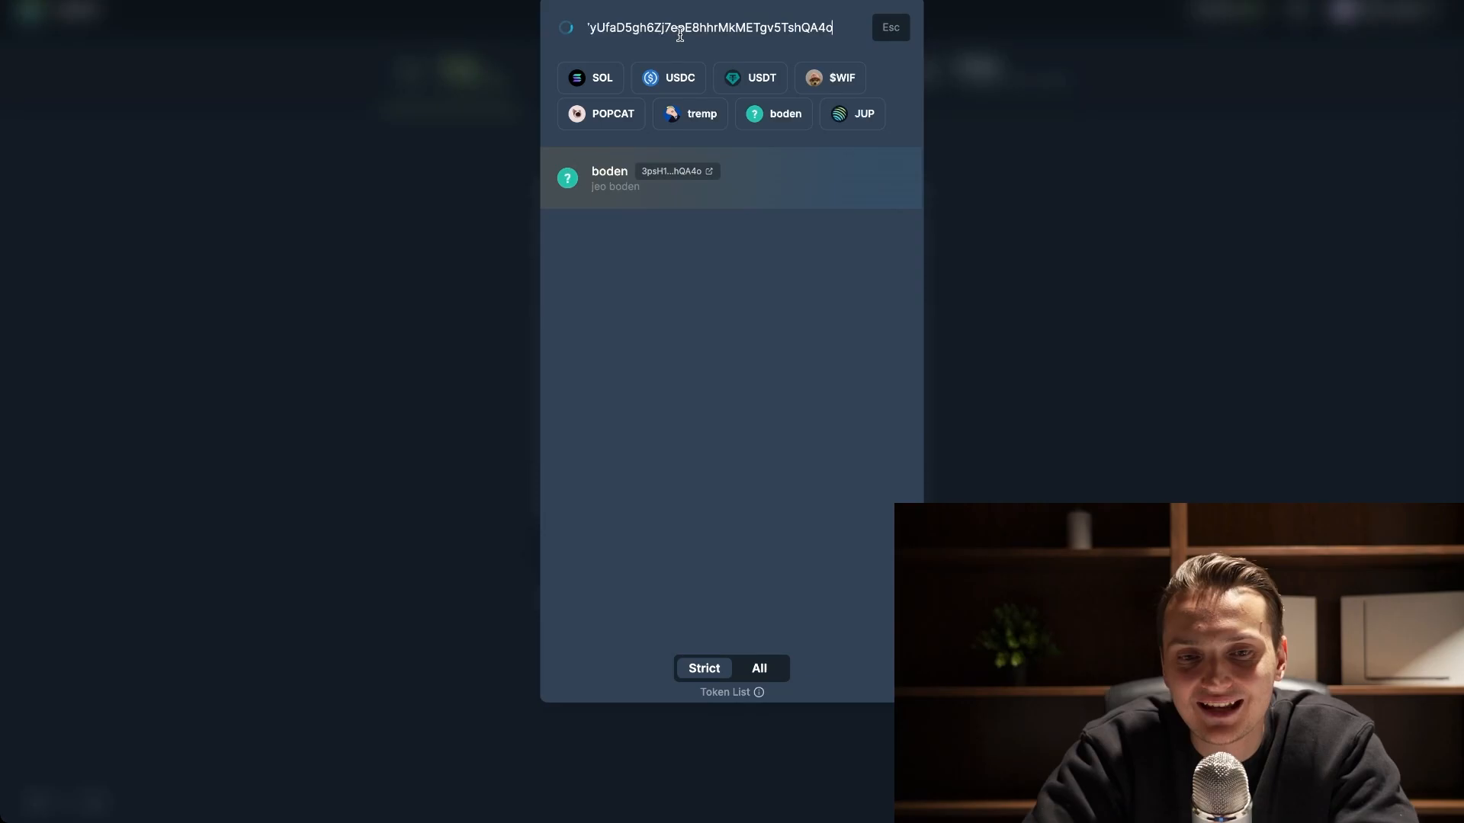
left_click(609, 178)
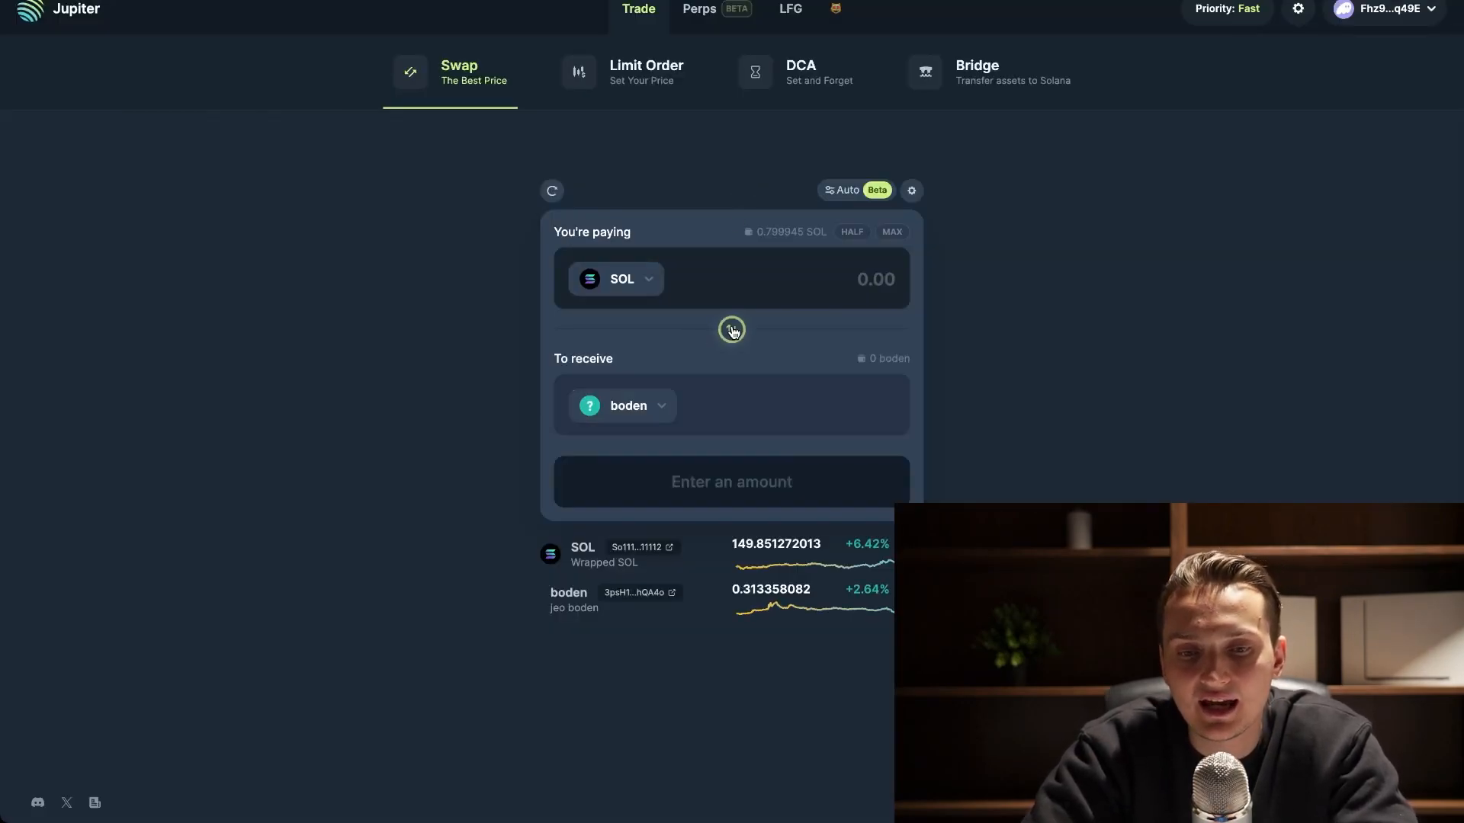
type("0.2")
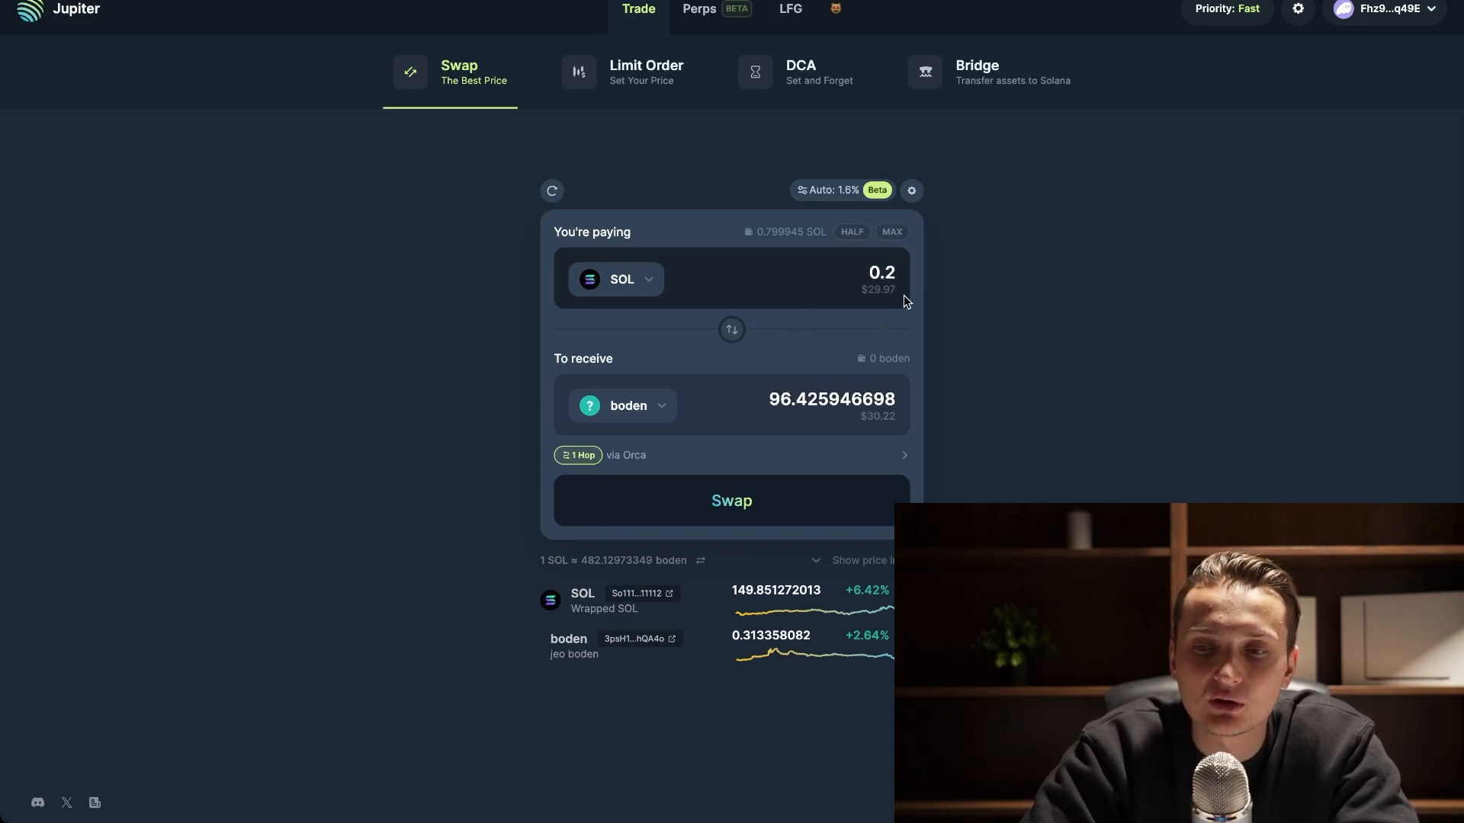
mouse_move(745, 173)
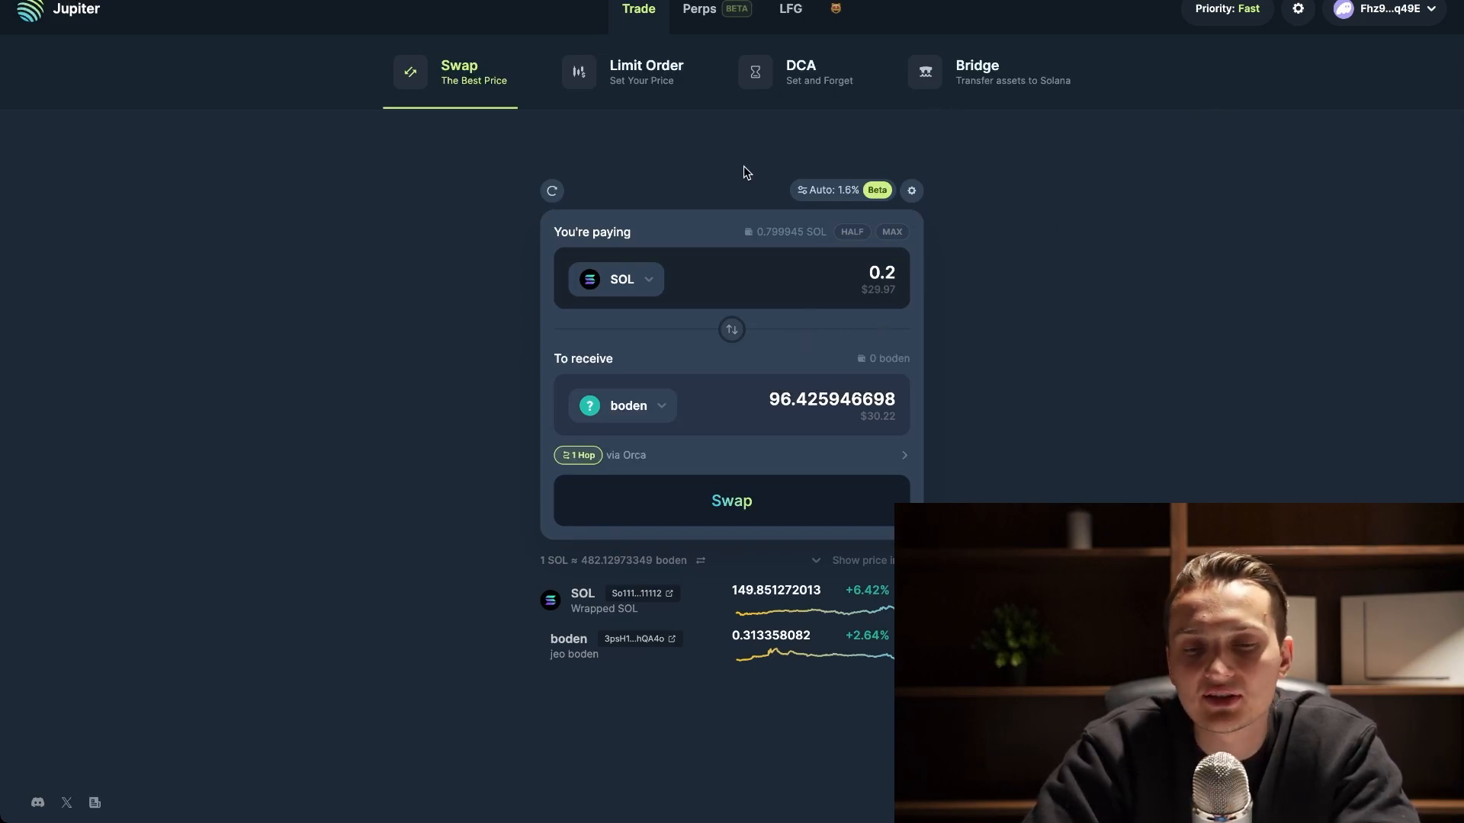
mouse_move(646, 72)
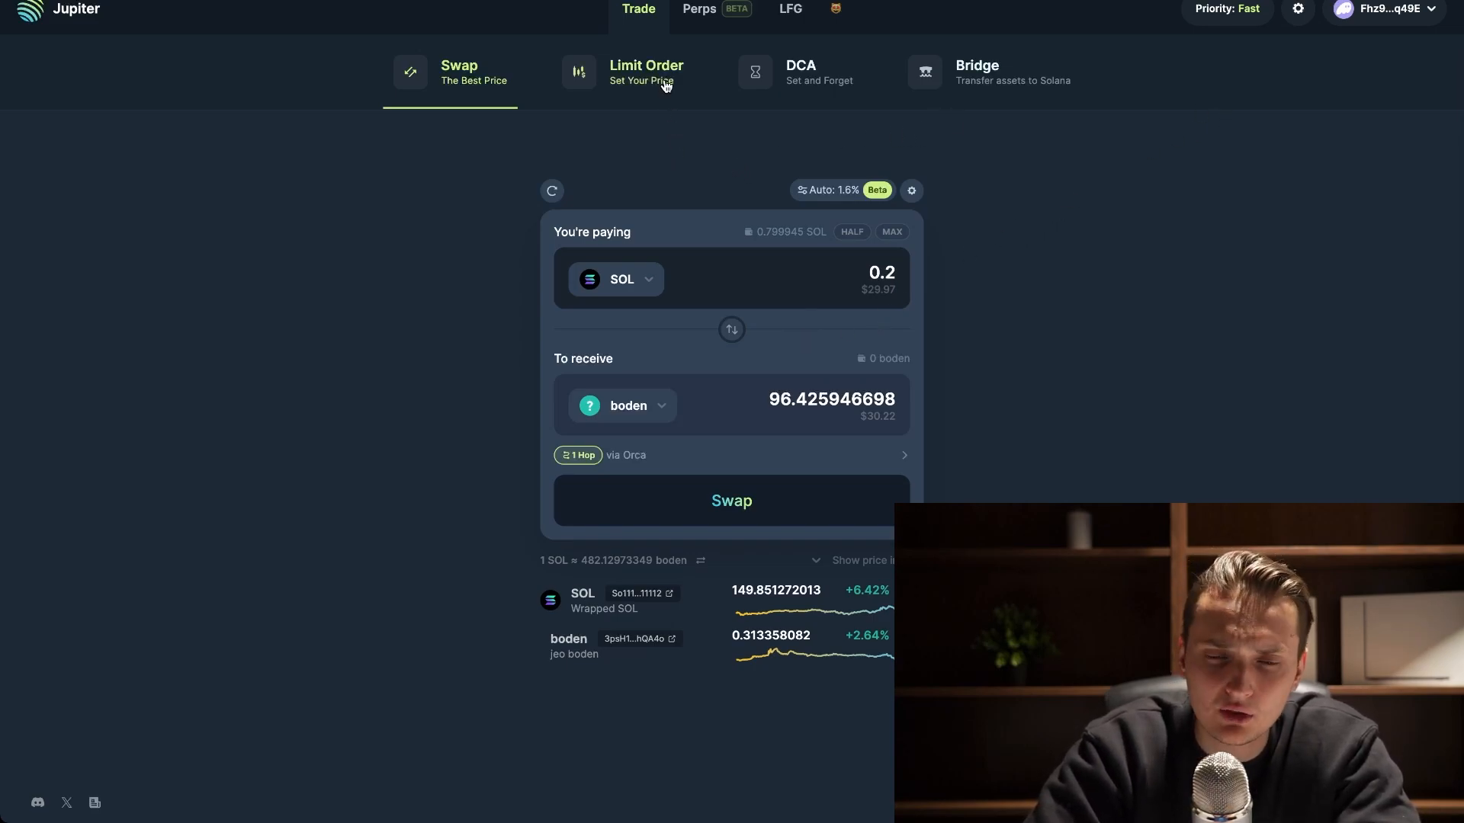
mouse_move(964, 88)
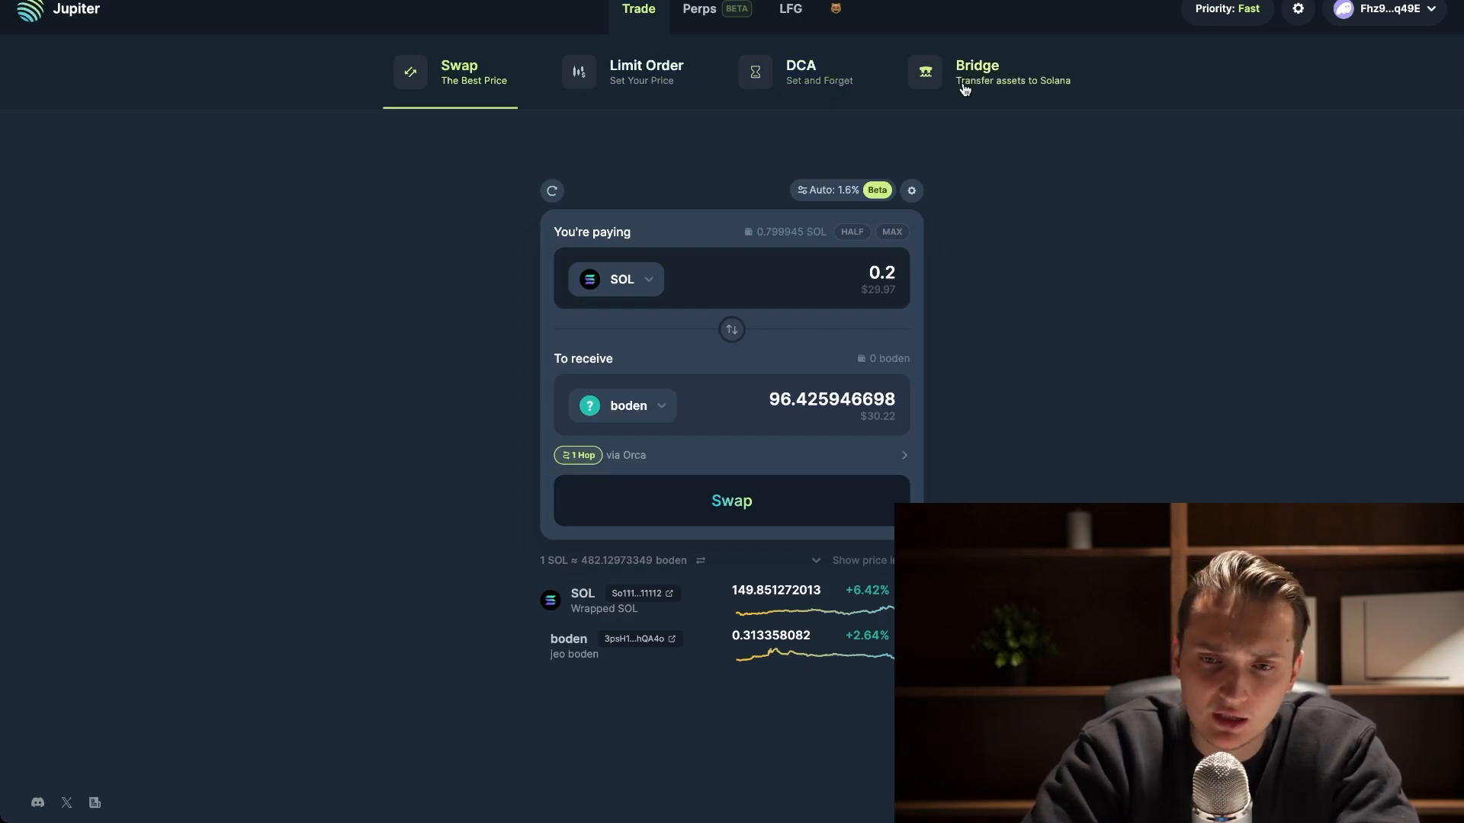
mouse_move(824, 129)
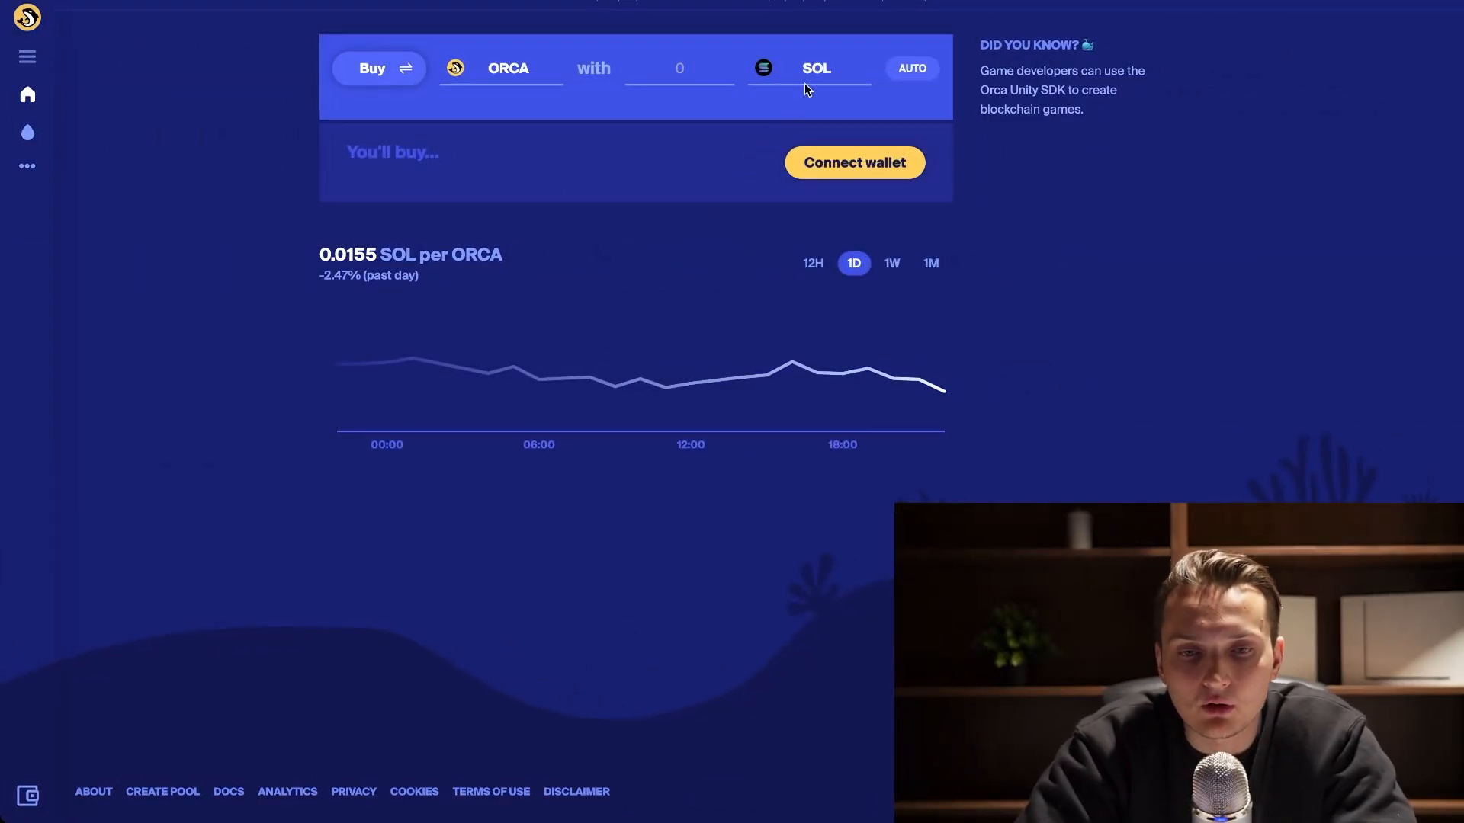
Step: Set Orca's trade to buy SOL with 0.2 boden, quoting about 0.0347 SOL
left_click(815, 67)
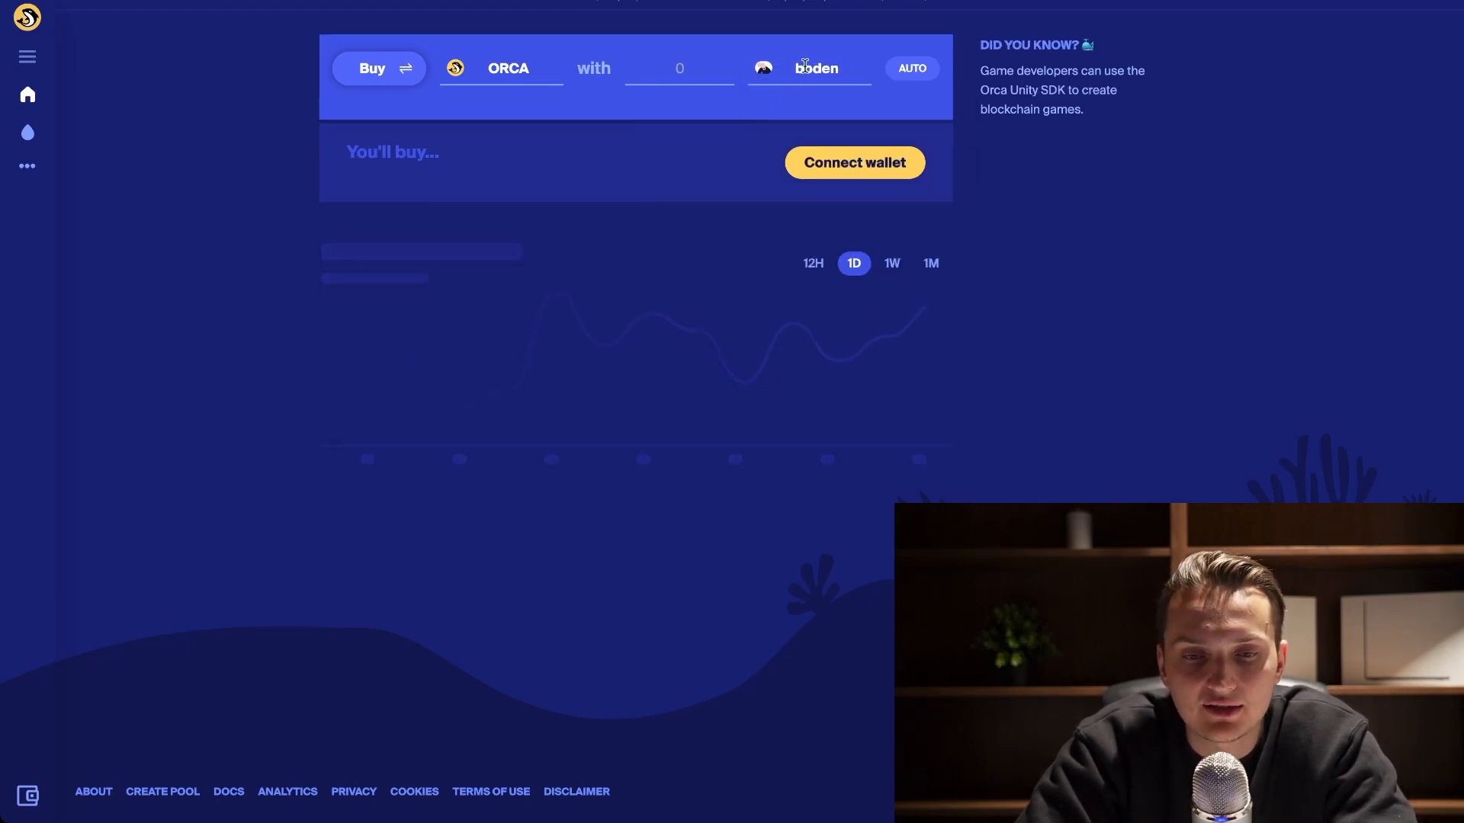
left_click(508, 67)
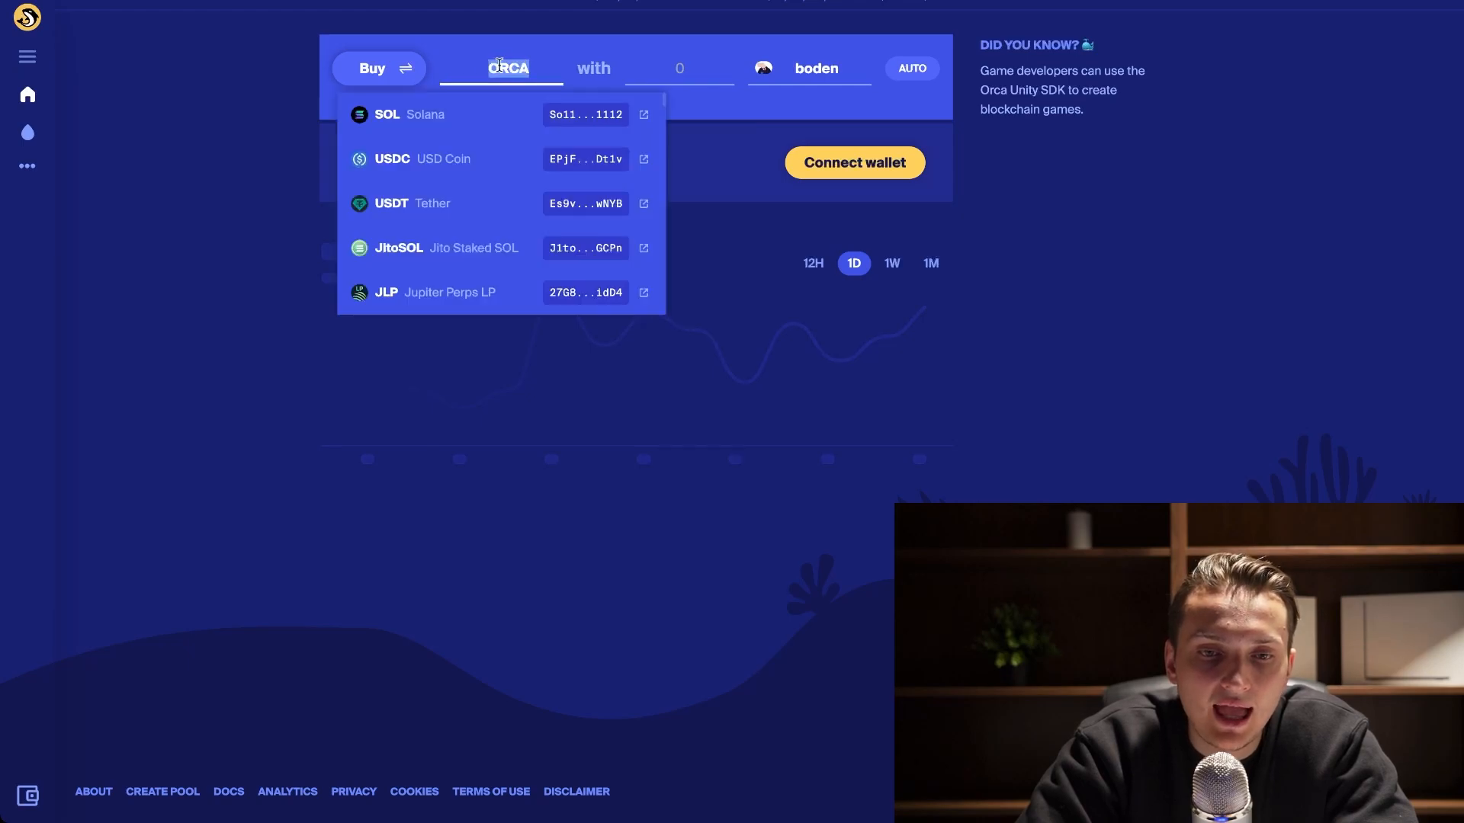
left_click(386, 114)
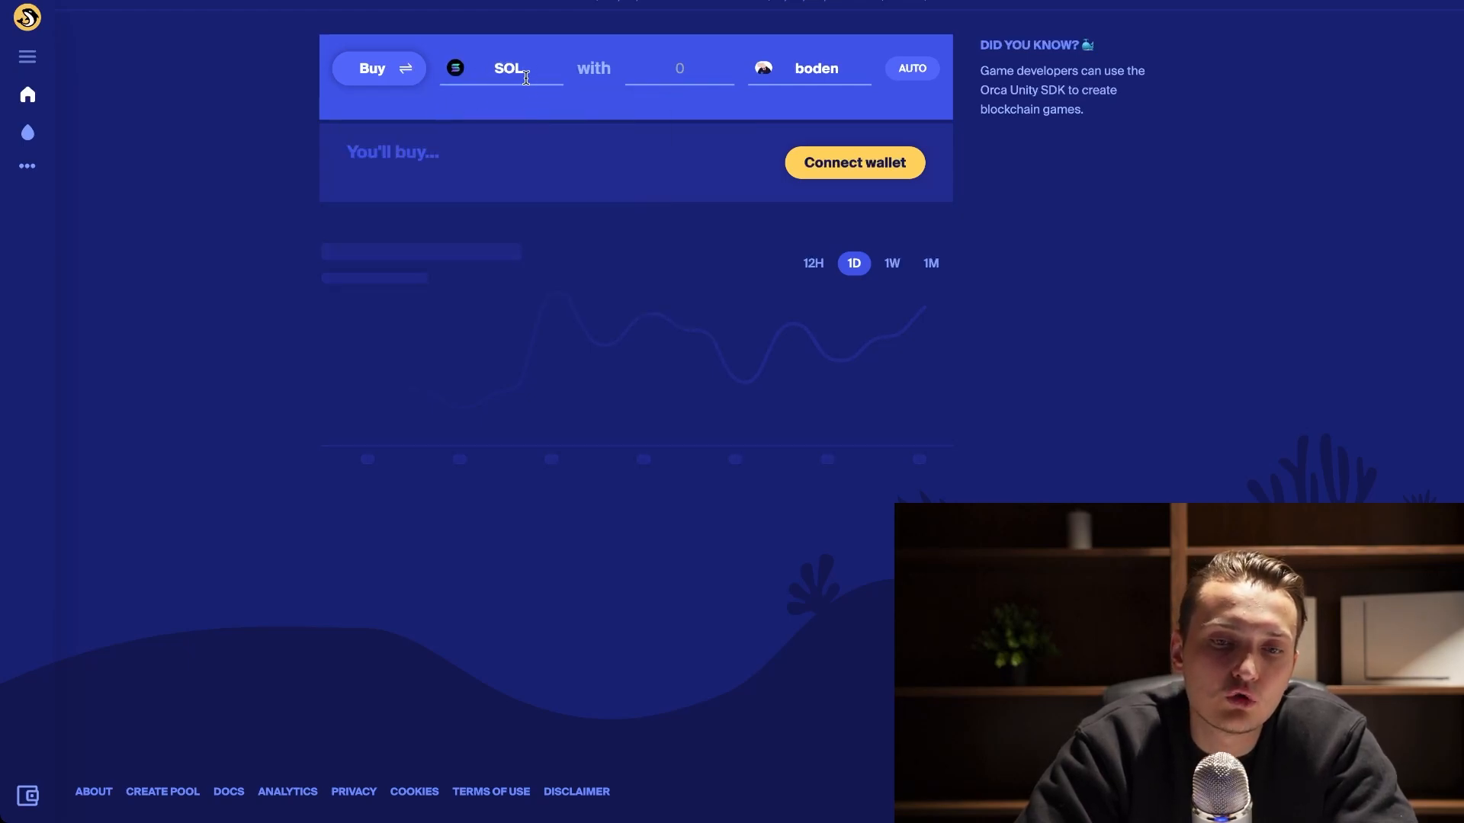
left_click(679, 67)
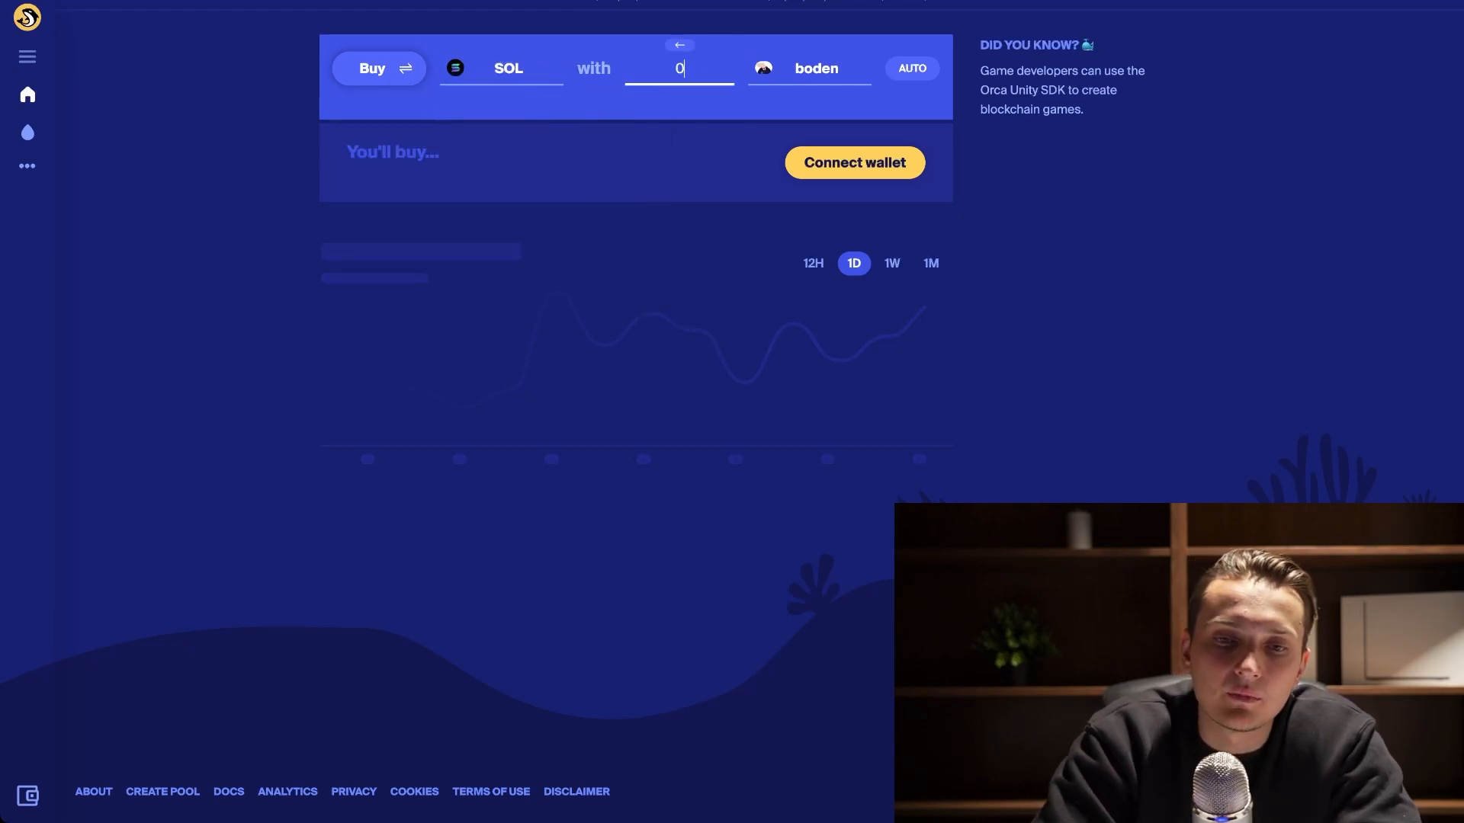
type(".2")
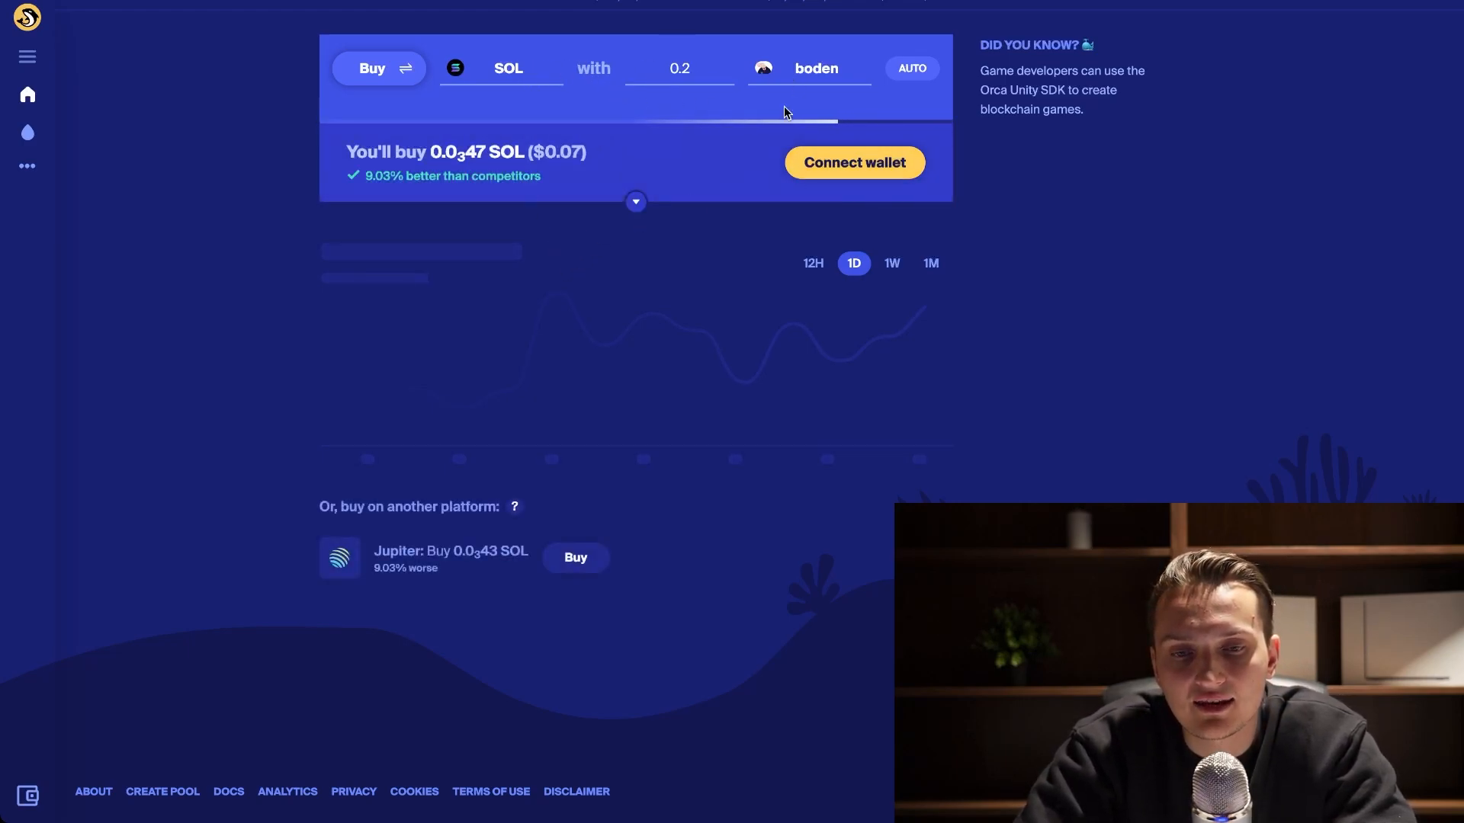
Step: Connect Phantom, switch the trade to Sell, and enter an amount of 96
left_click(852, 162)
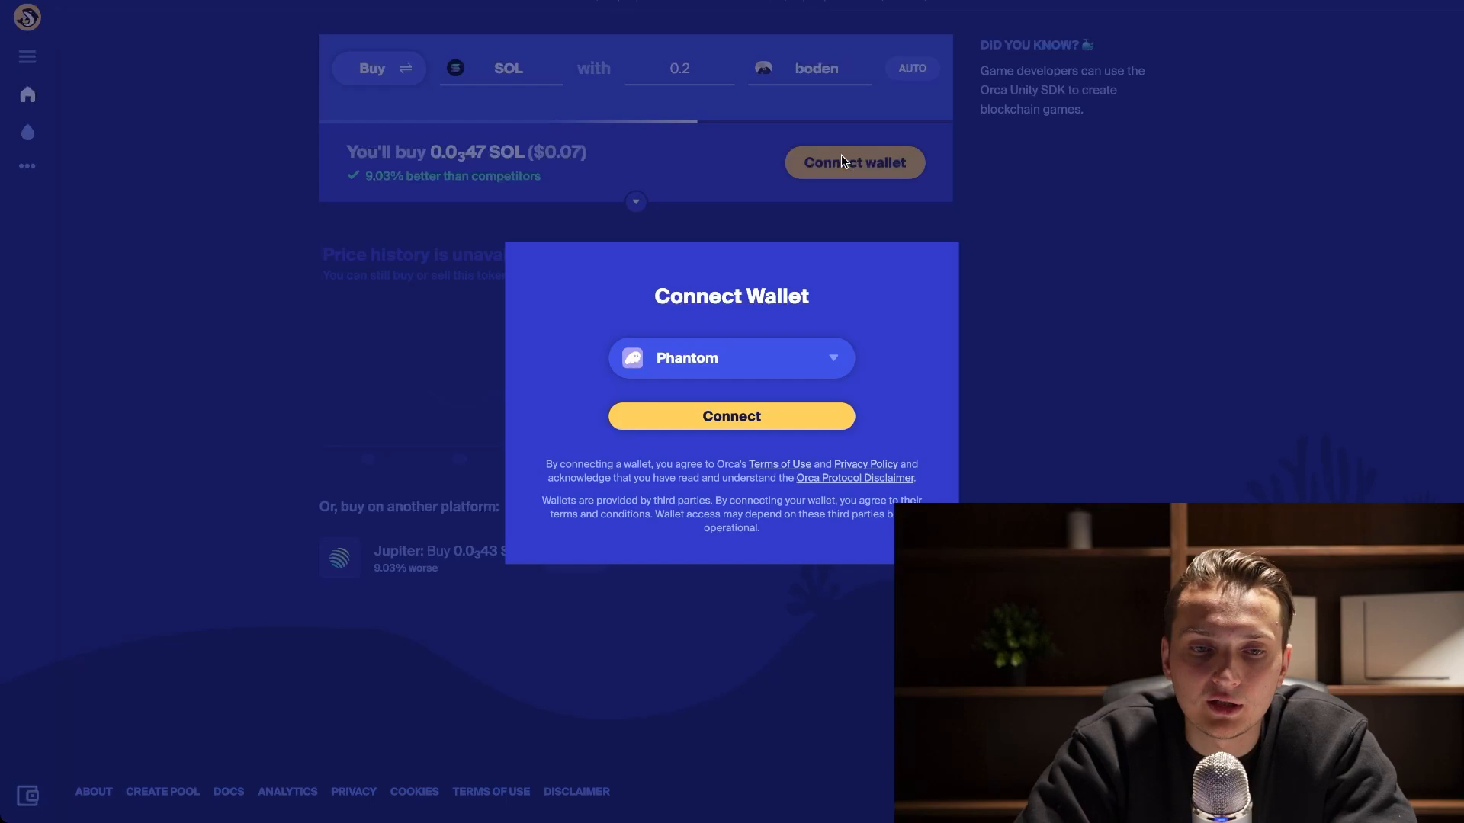
mouse_move(931, 351)
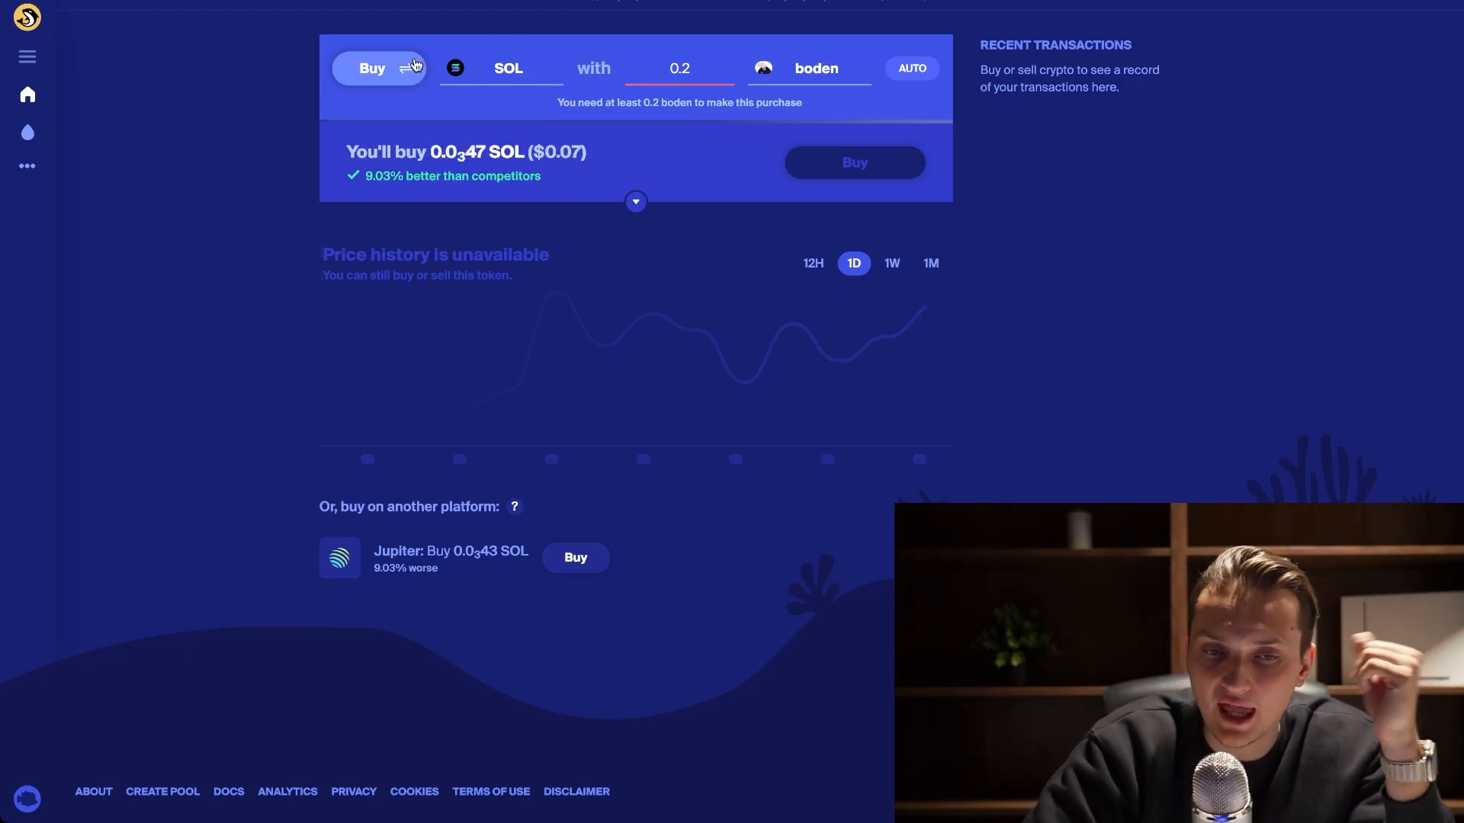
left_click(378, 67)
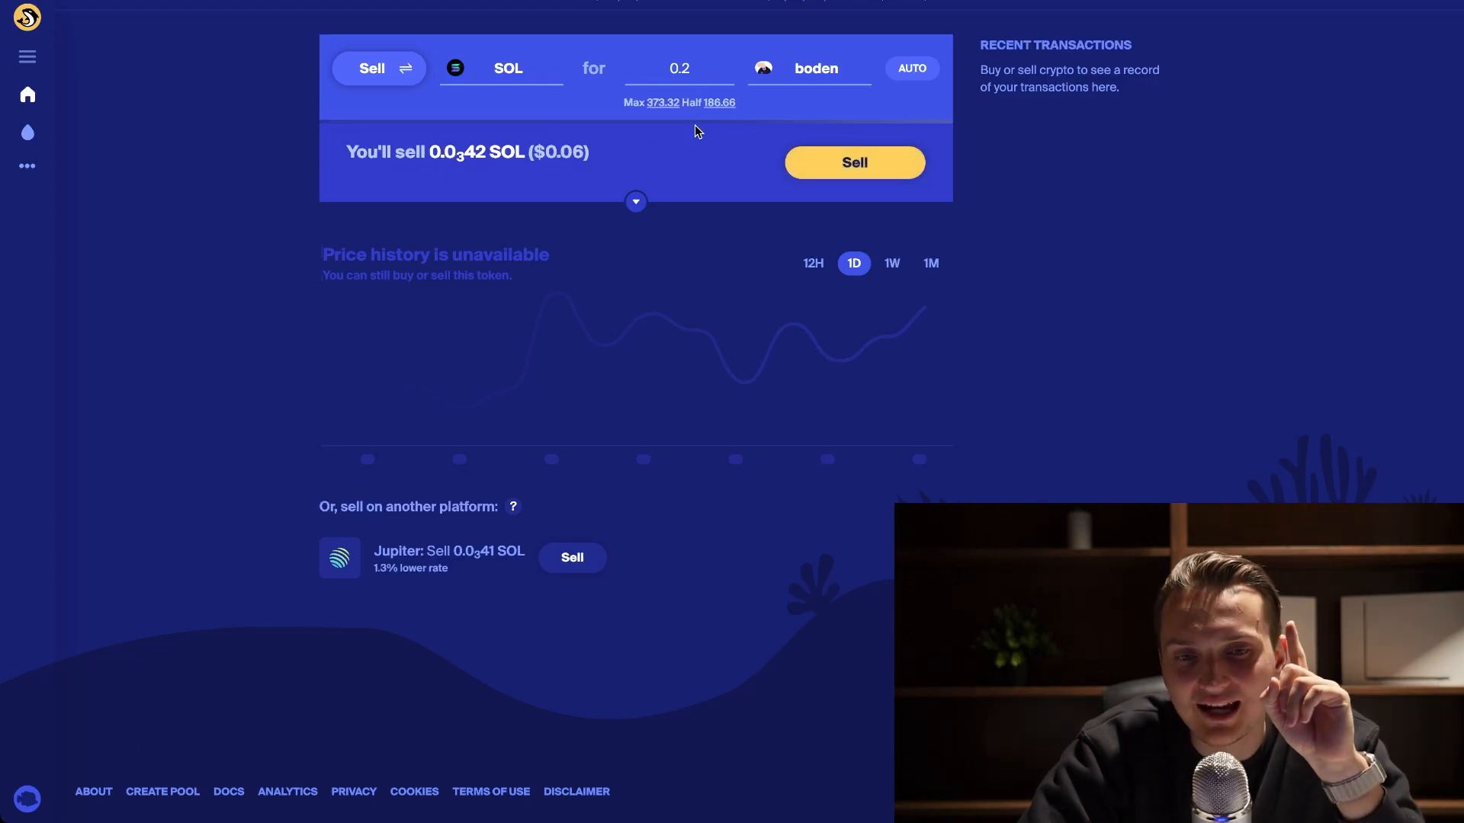
type("96")
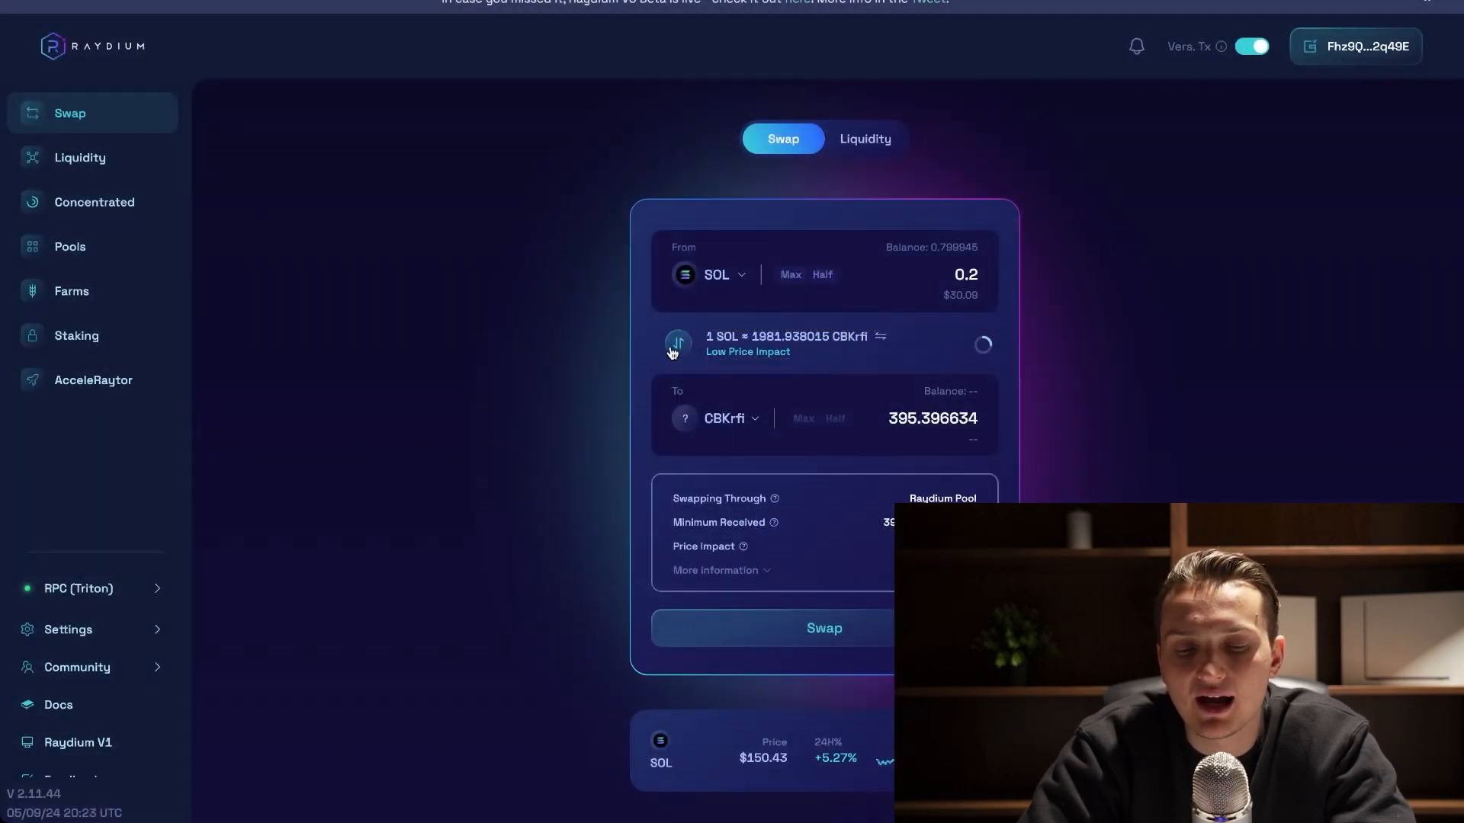
mouse_move(604, 309)
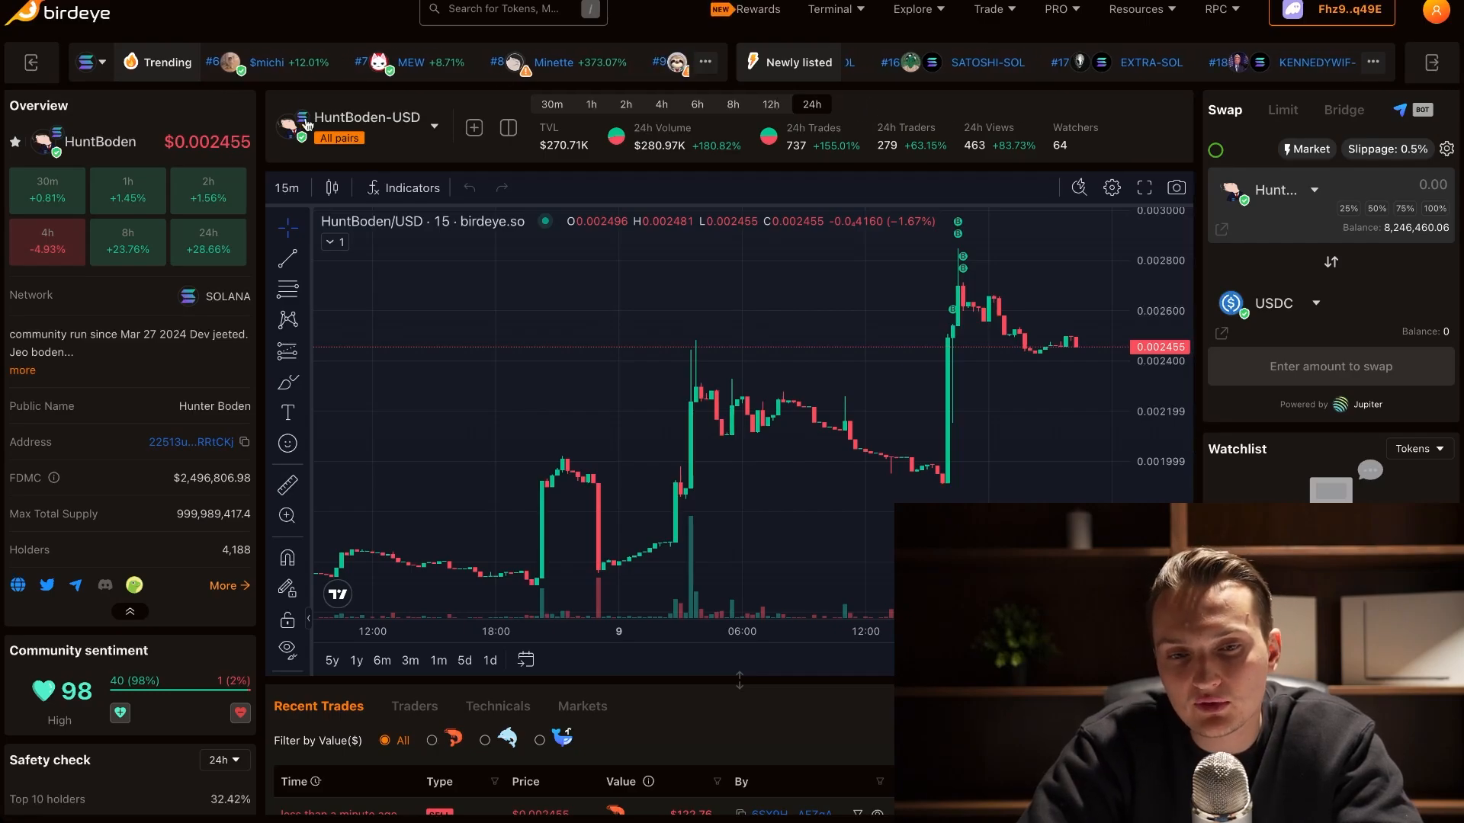
Step: Scroll the HuntBoden Overview panel to read its sentiment and safety details
scroll("down", 3)
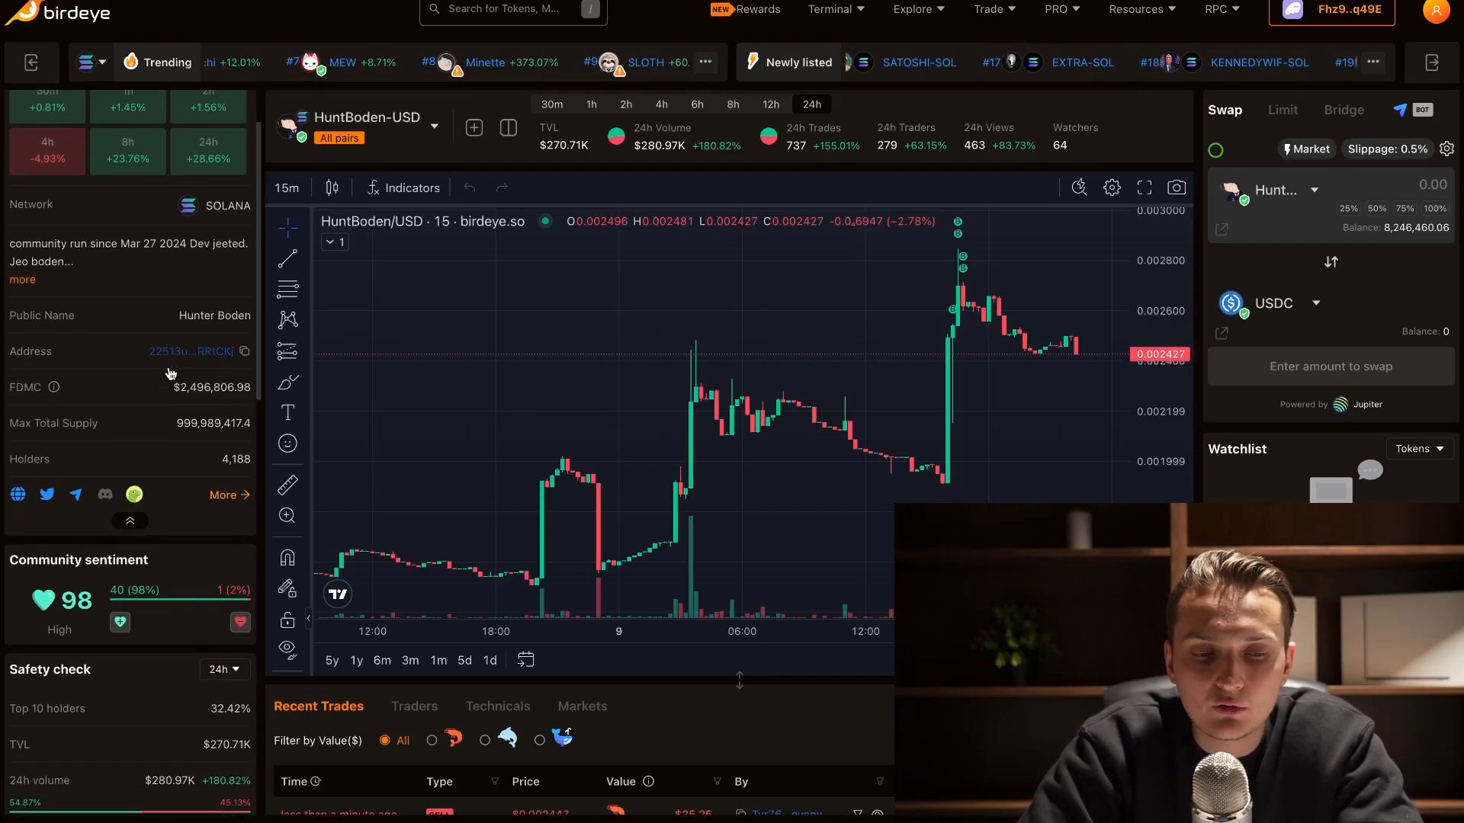